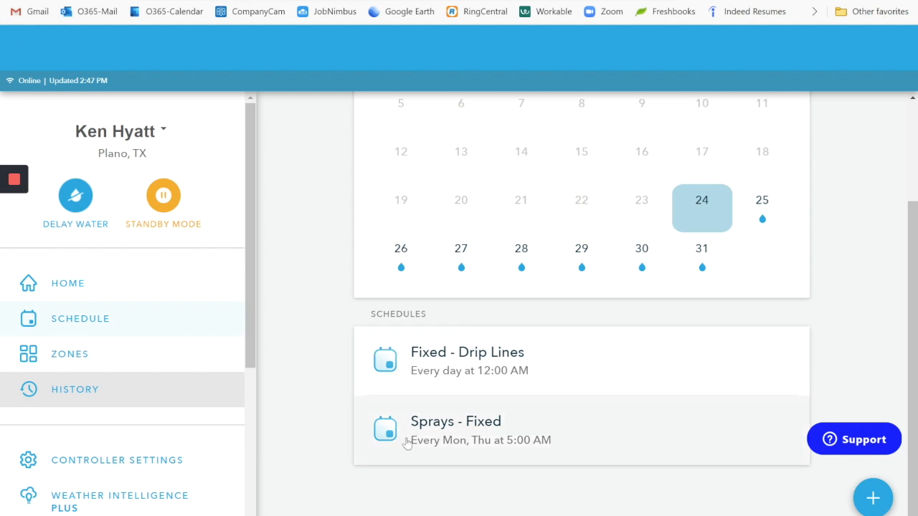
pyautogui.moveTo(418, 359)
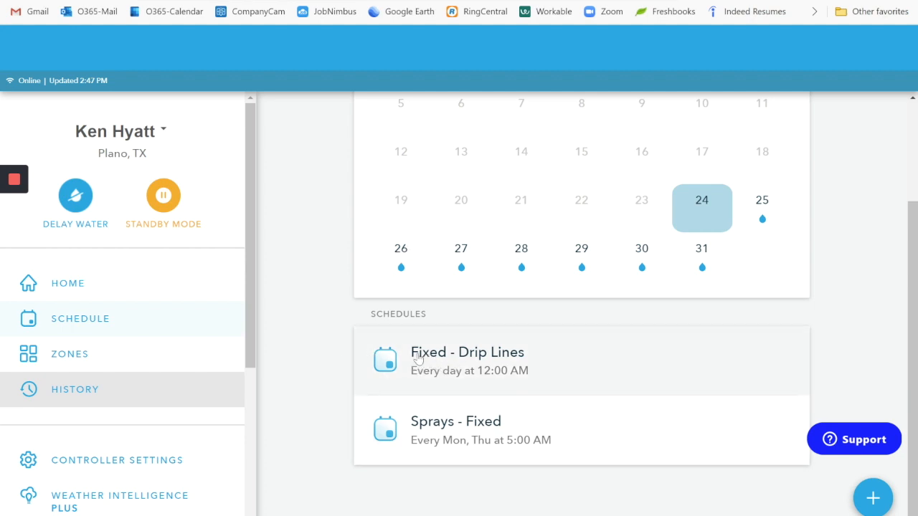
pyautogui.moveTo(304, 250)
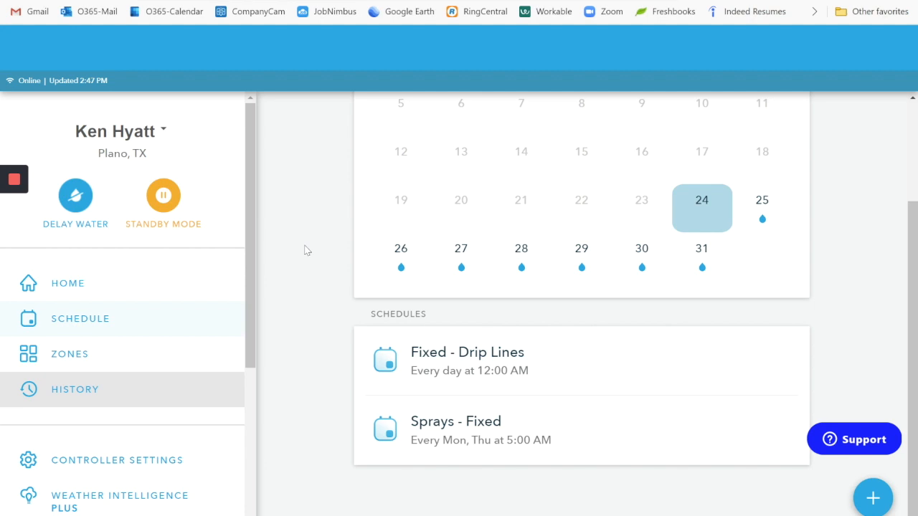
pyautogui.moveTo(79, 337)
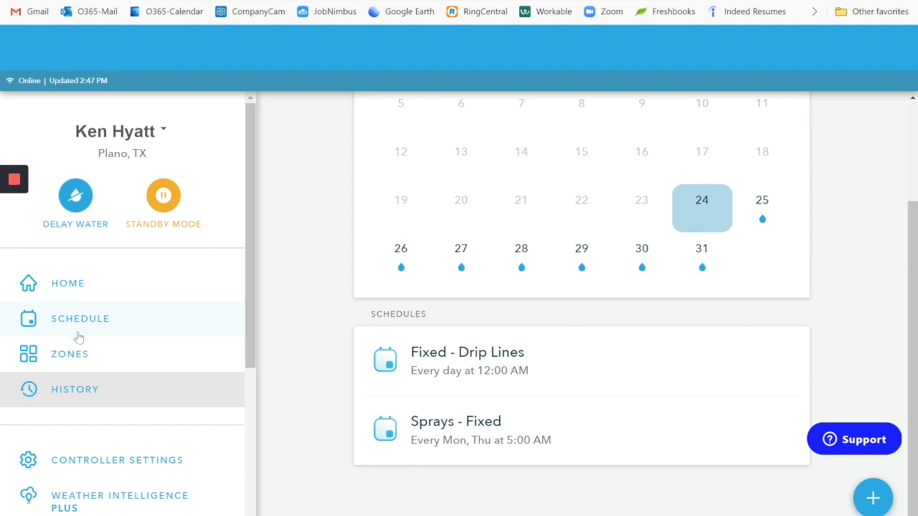
pyautogui.moveTo(69, 361)
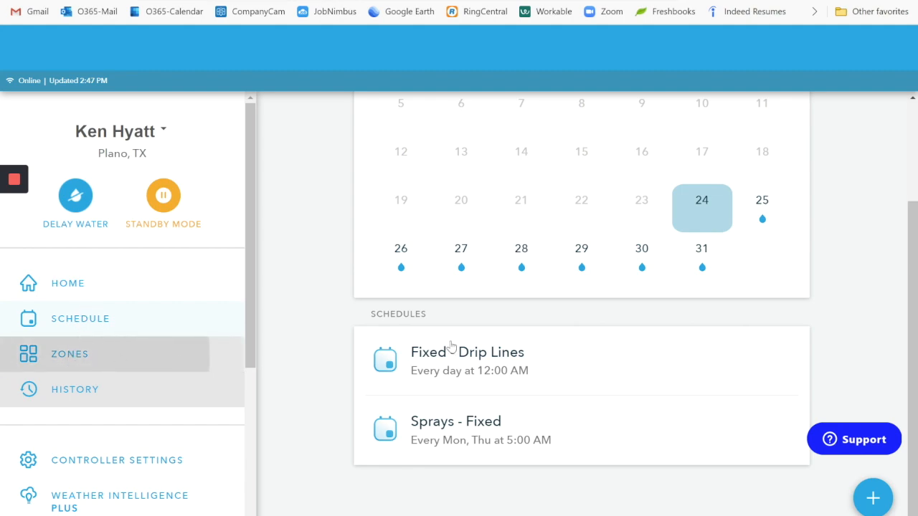
# Keep Clay as the Zone 1 - Front Beds soil type and save the zone settings
pyautogui.click(69, 353)
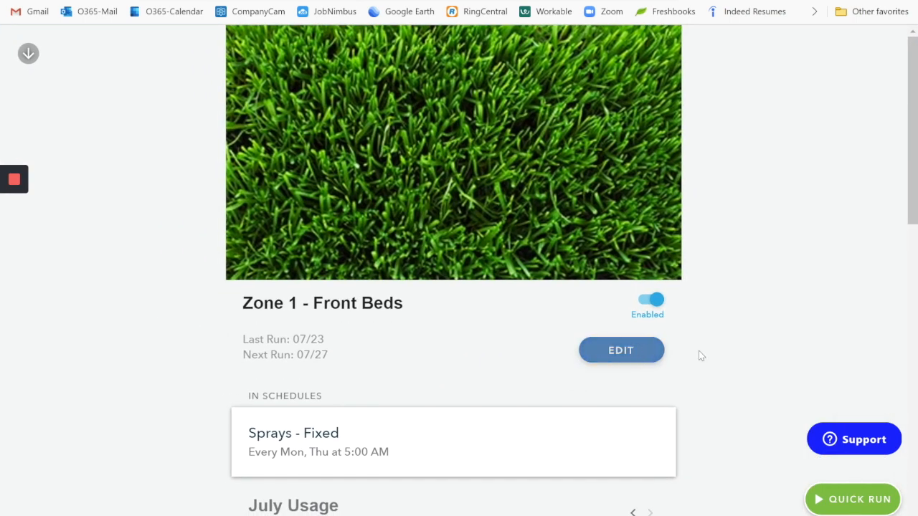
pyautogui.click(621, 350)
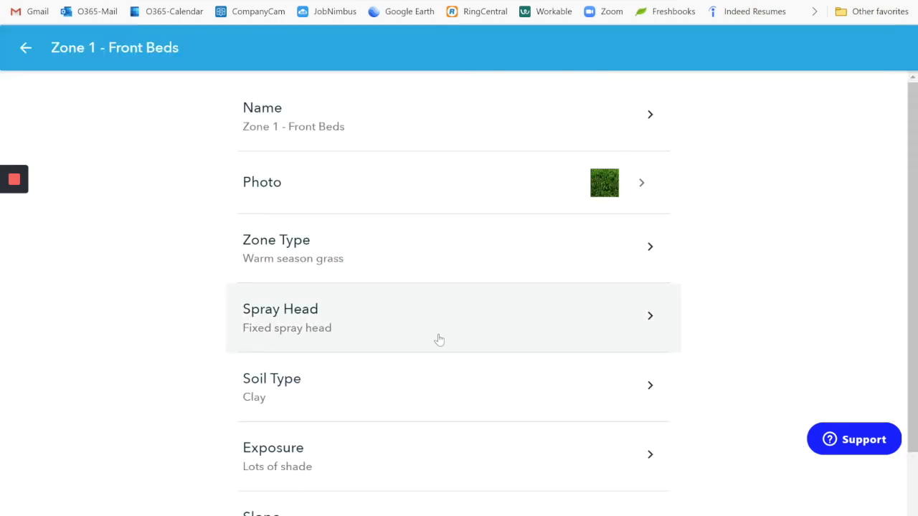
pyautogui.scroll(-3)
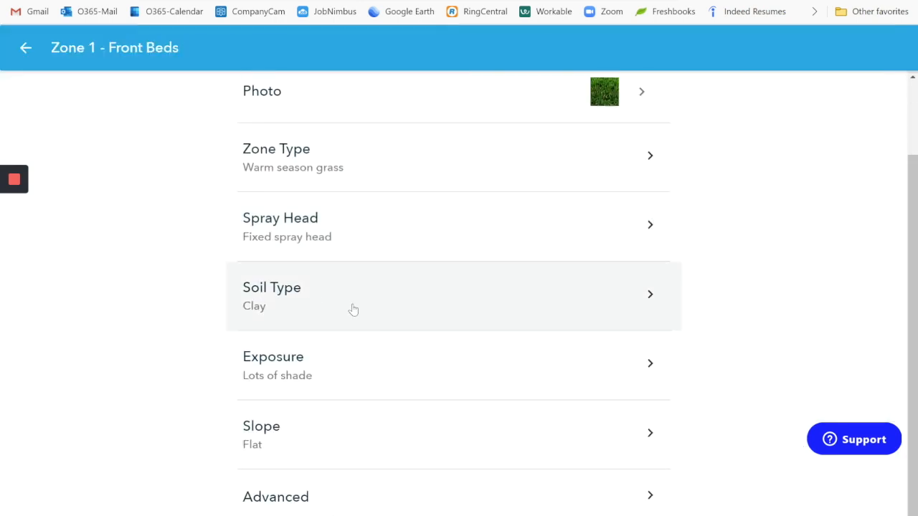
pyautogui.moveTo(344, 318)
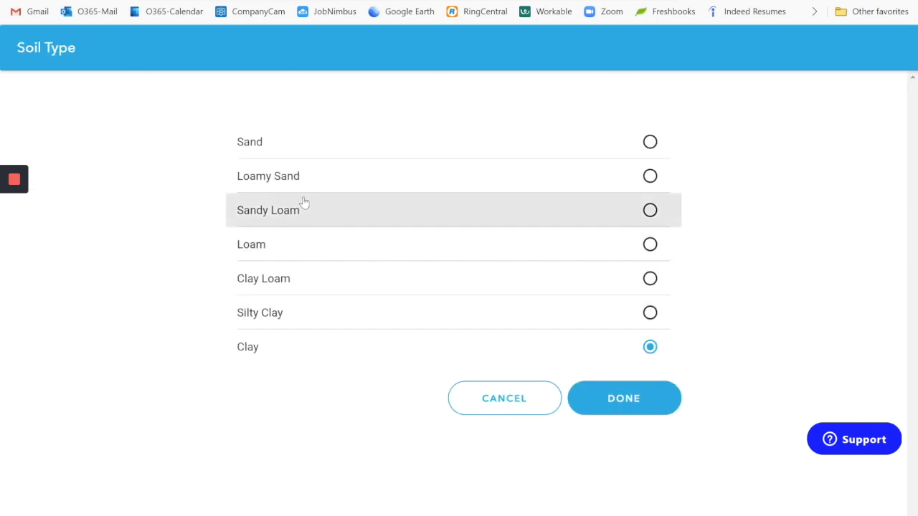
pyautogui.moveTo(306, 249)
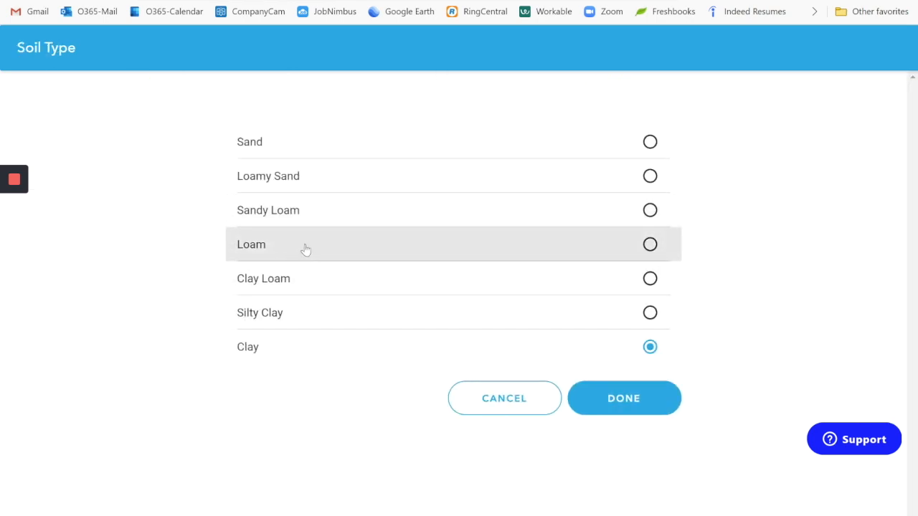
pyautogui.moveTo(291, 347)
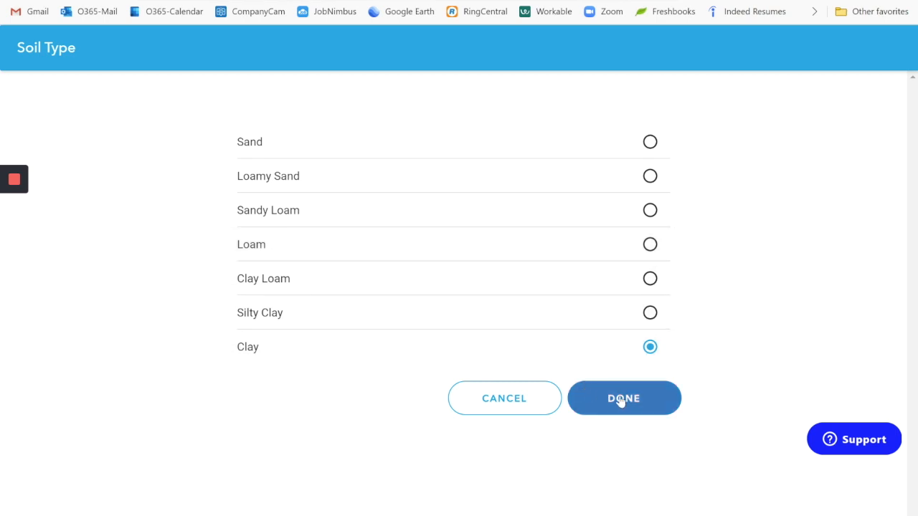
pyautogui.click(623, 398)
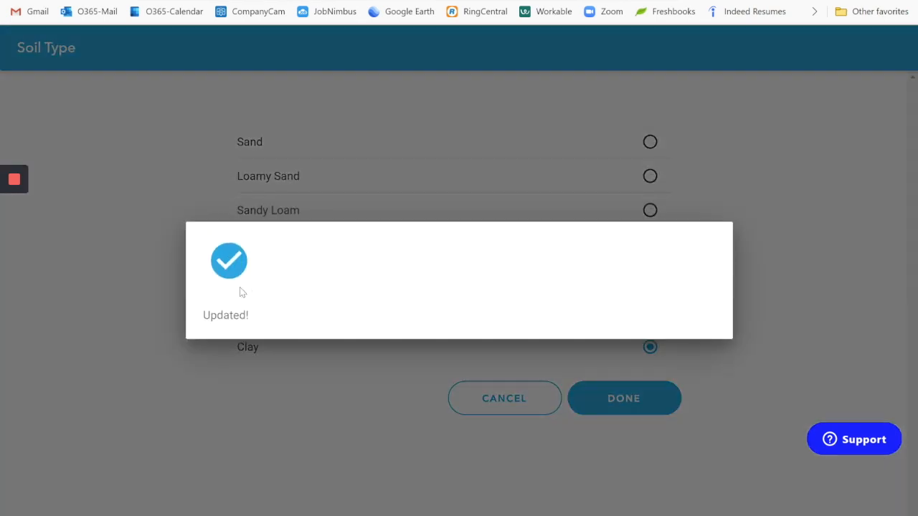
pyautogui.click(623, 398)
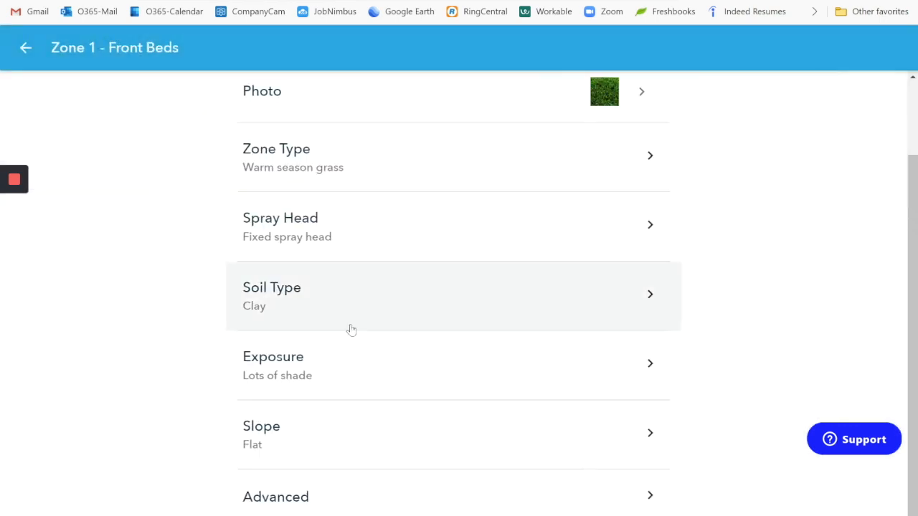
pyautogui.moveTo(316, 433)
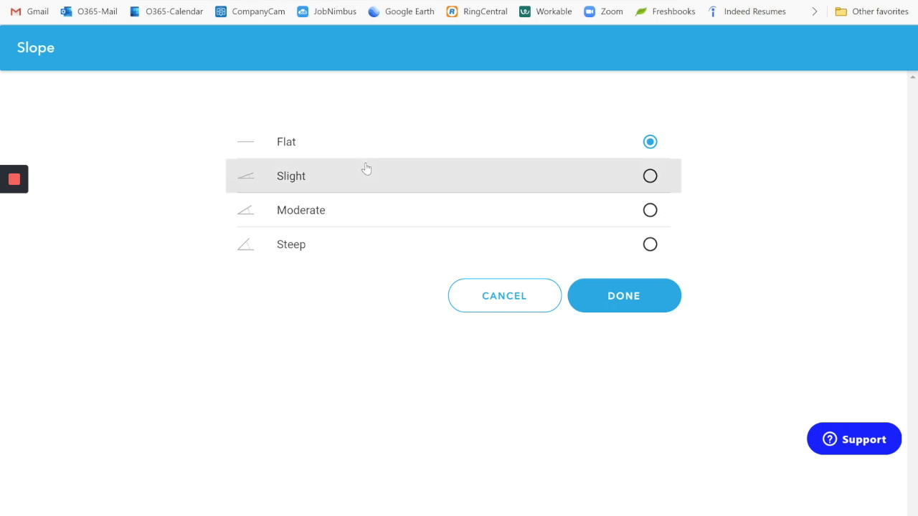
pyautogui.moveTo(436, 141)
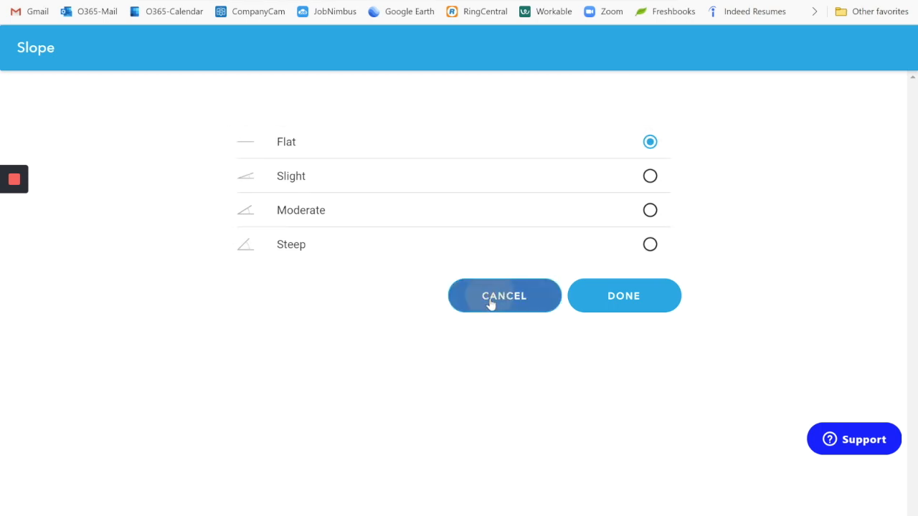
# Cancel the Slope change so it stays Flat, and close the Zone 1 settings
pyautogui.click(505, 295)
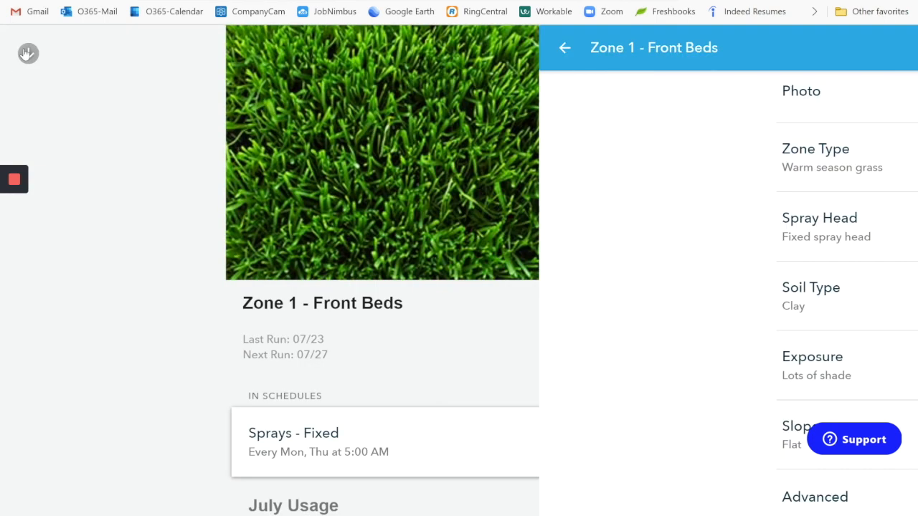
pyautogui.click(564, 47)
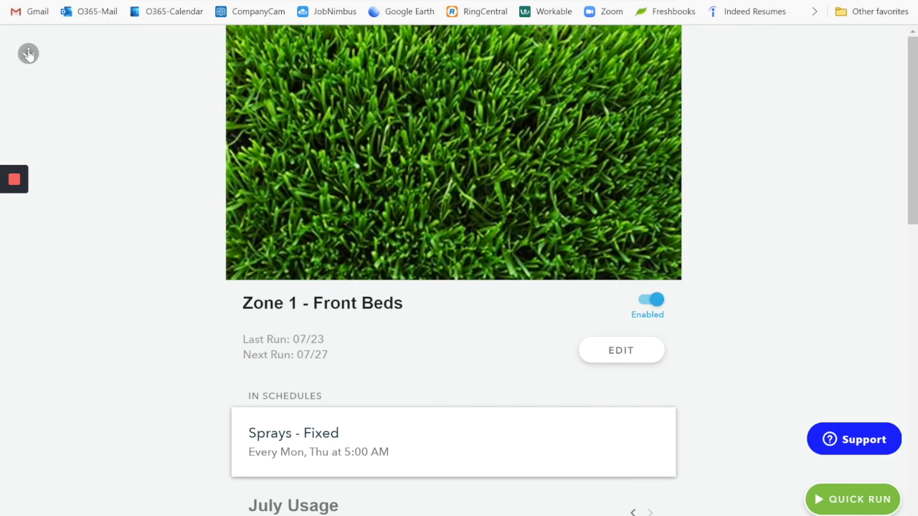
# Go back from the Zone 1 detail page to the Zones grid
pyautogui.click(28, 53)
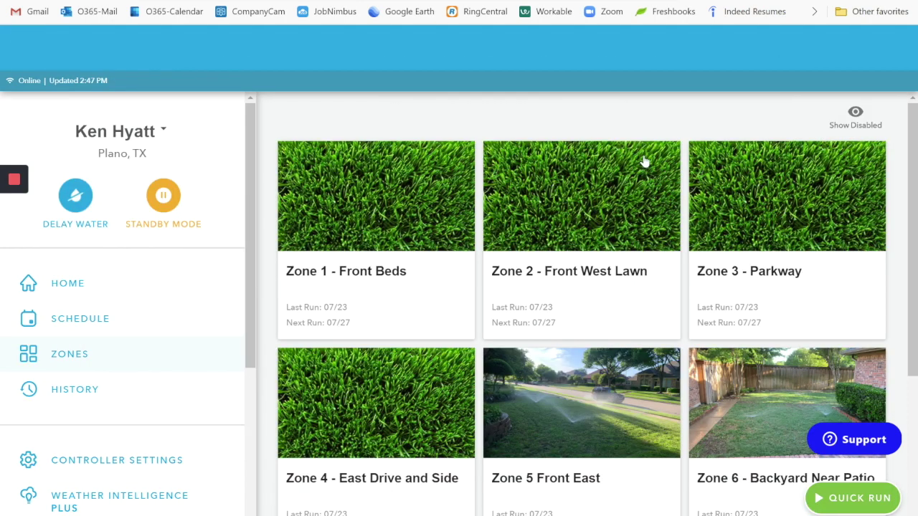
pyautogui.moveTo(470, 307)
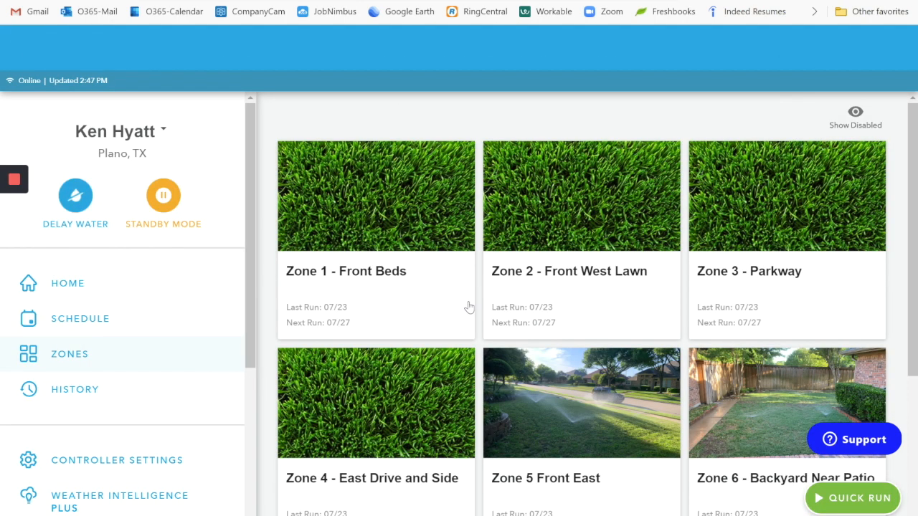
pyautogui.moveTo(448, 306)
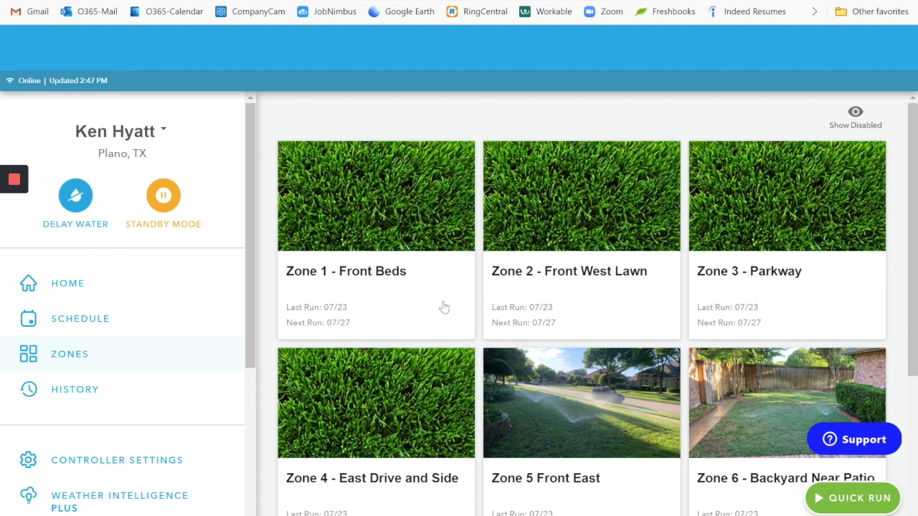
pyautogui.moveTo(437, 304)
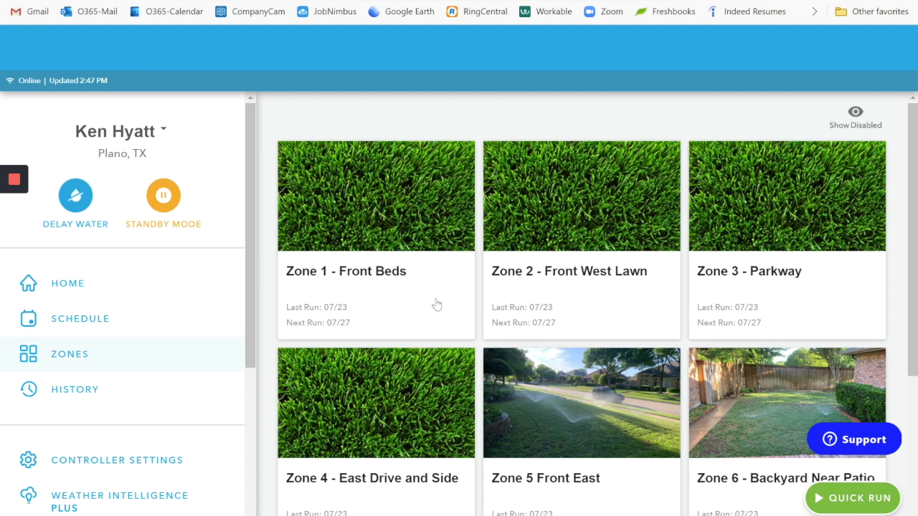
pyautogui.moveTo(430, 286)
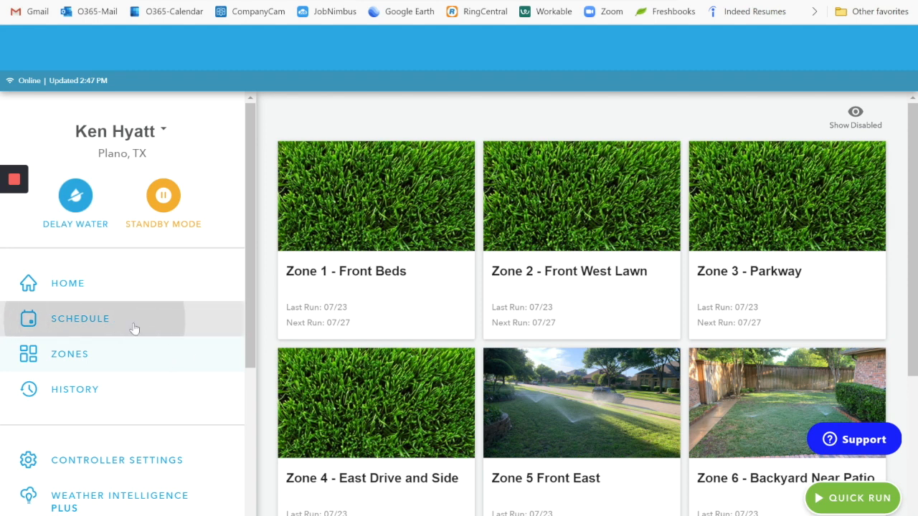
# Go to the Schedules page to begin creating a new schedule
pyautogui.click(81, 318)
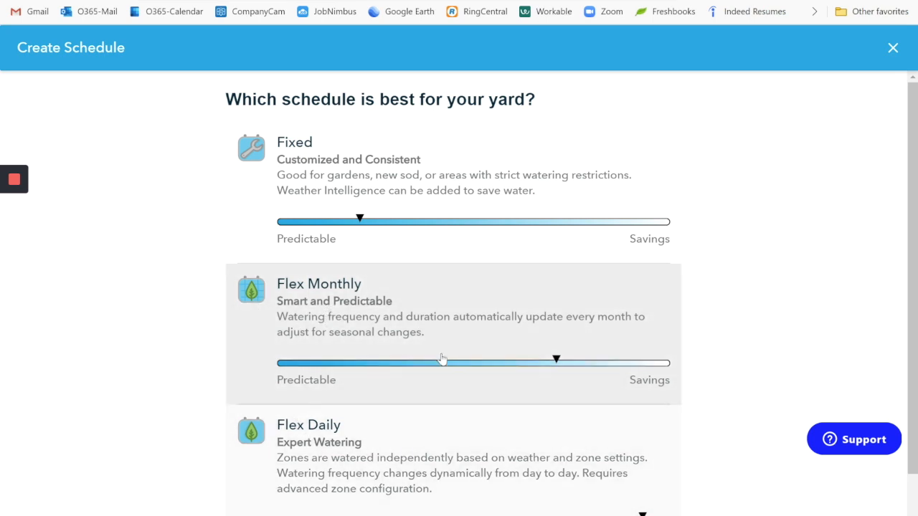
pyautogui.moveTo(371, 472)
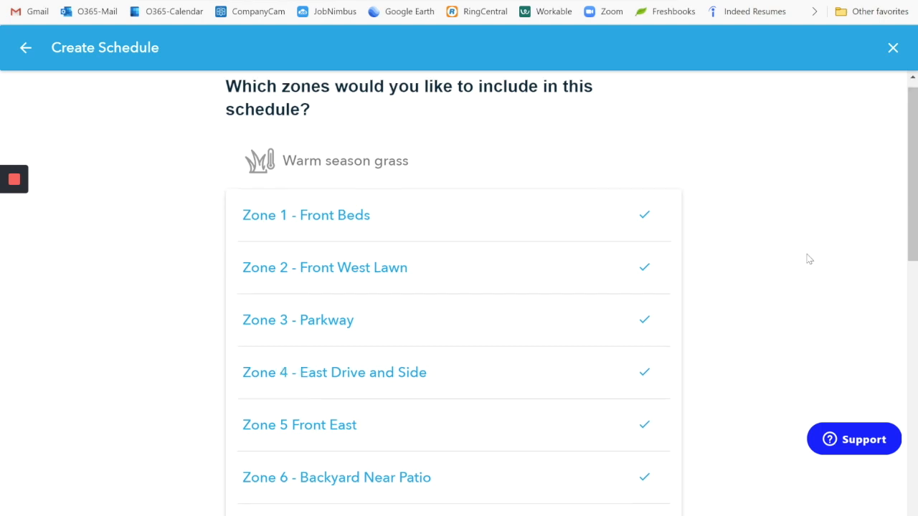
# Select Zones 1–7 for the schedule, leaving Zones 8 and 9 unchecked
pyautogui.scroll(-3)
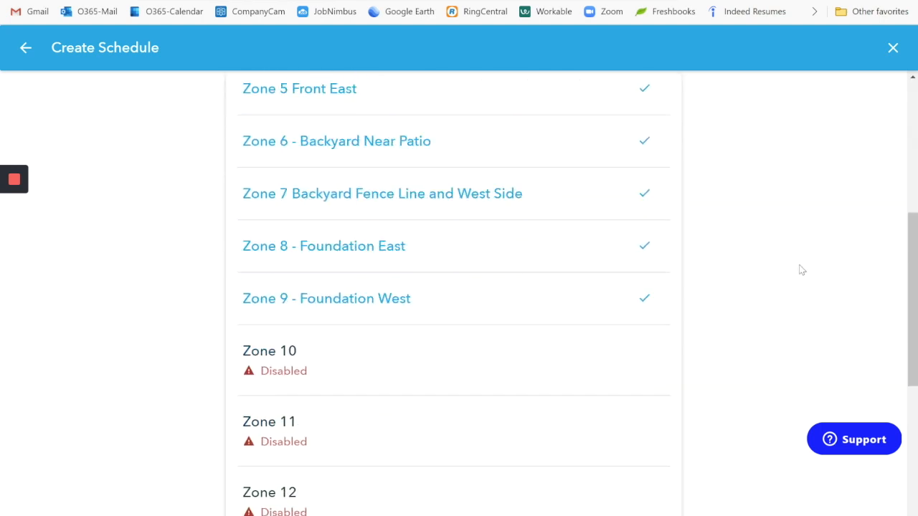
pyautogui.moveTo(704, 267)
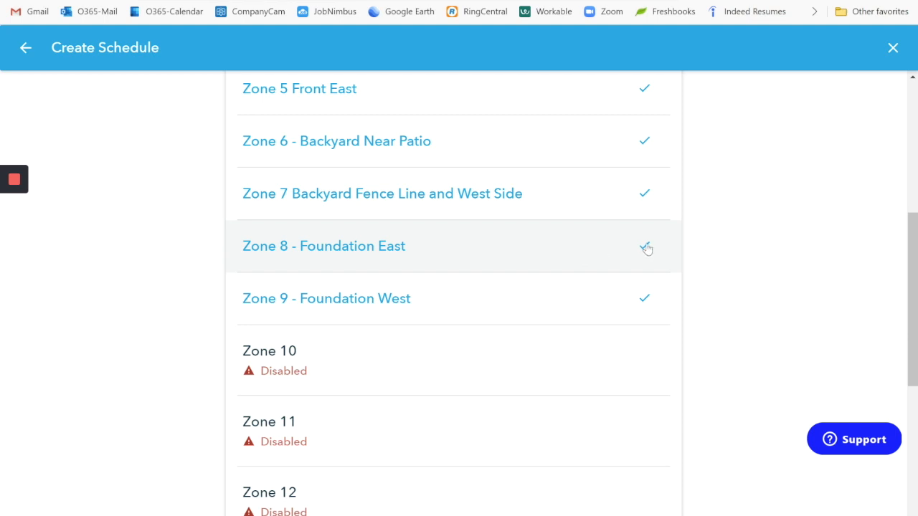
pyautogui.click(644, 246)
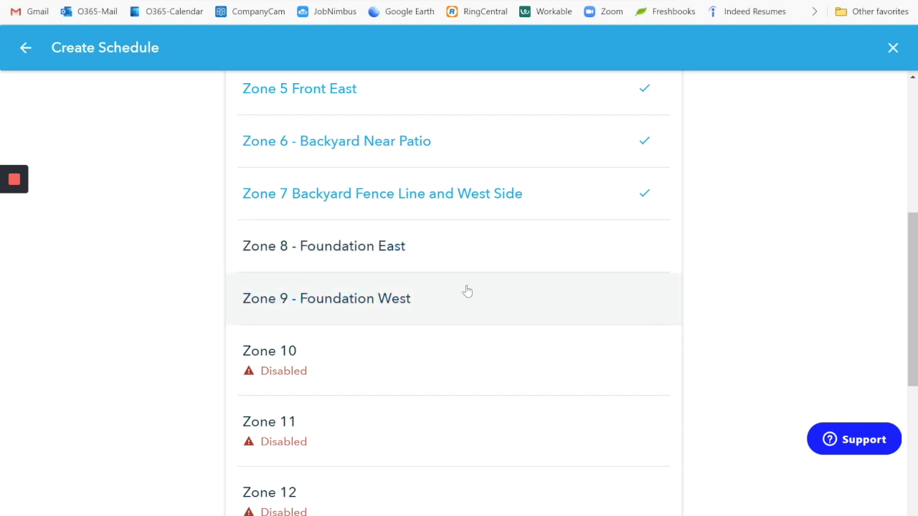
pyautogui.moveTo(485, 285)
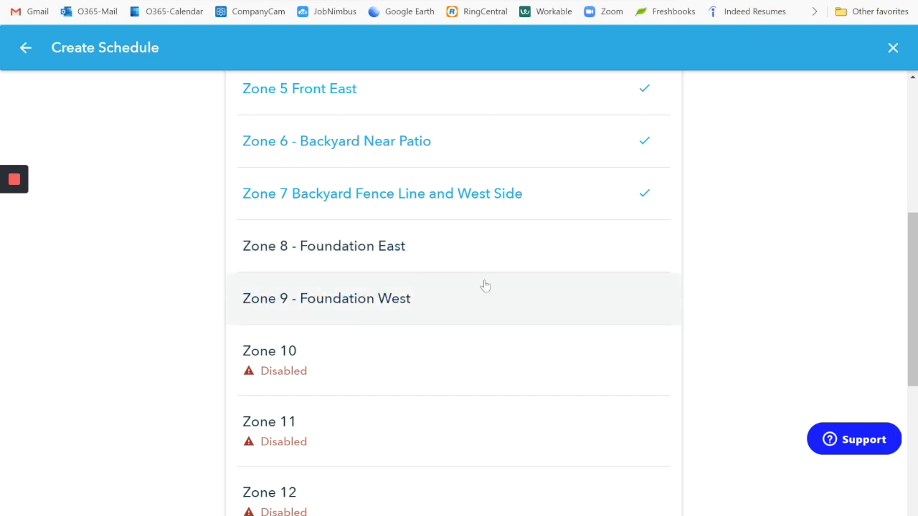
pyautogui.moveTo(594, 263)
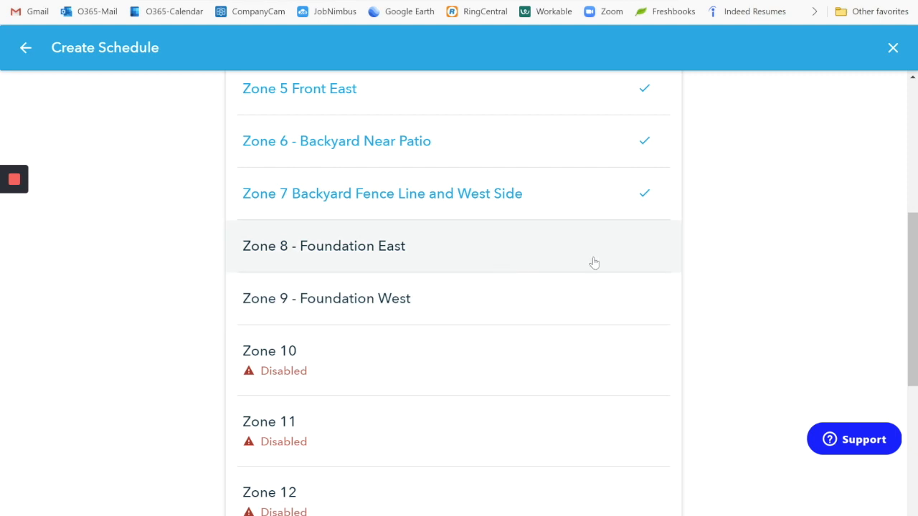
pyautogui.scroll(3)
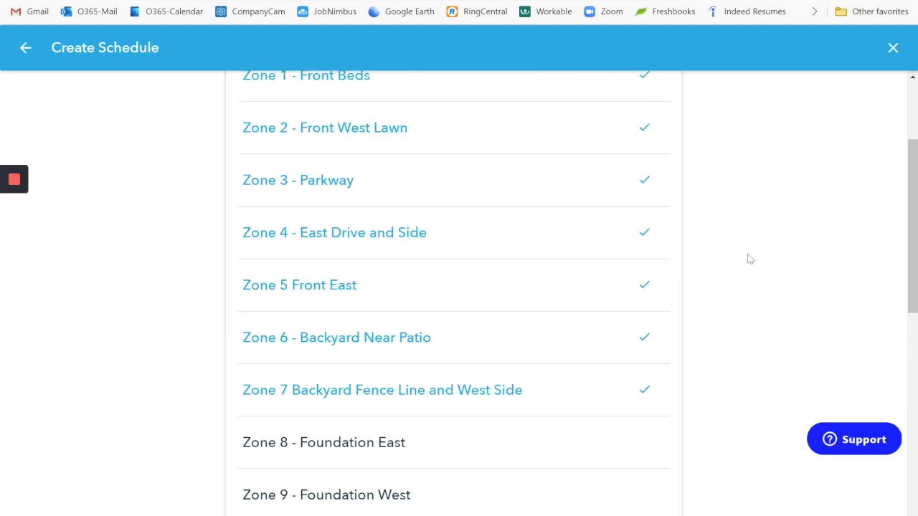
pyautogui.scroll(3)
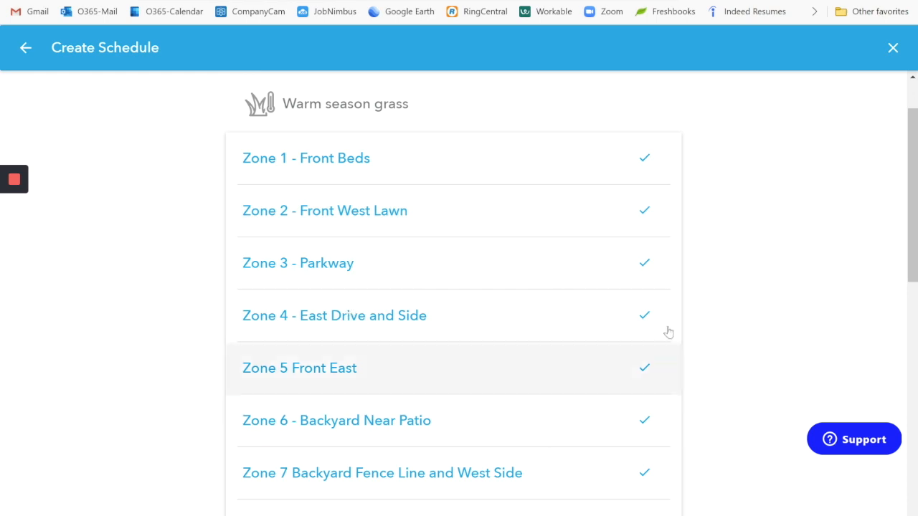
pyautogui.scroll(-3)
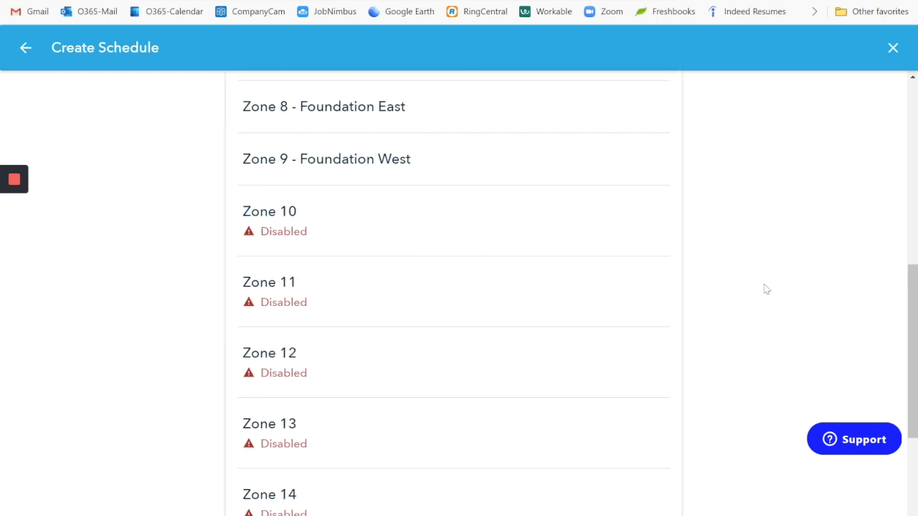
pyautogui.scroll(-3)
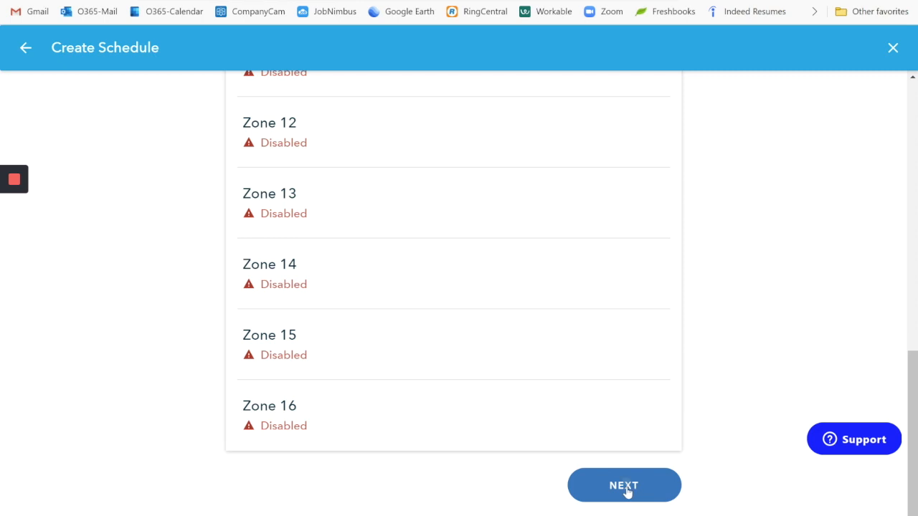
# Name the new schedule 'Practice Schedule' and continue past the name step
pyautogui.click(624, 484)
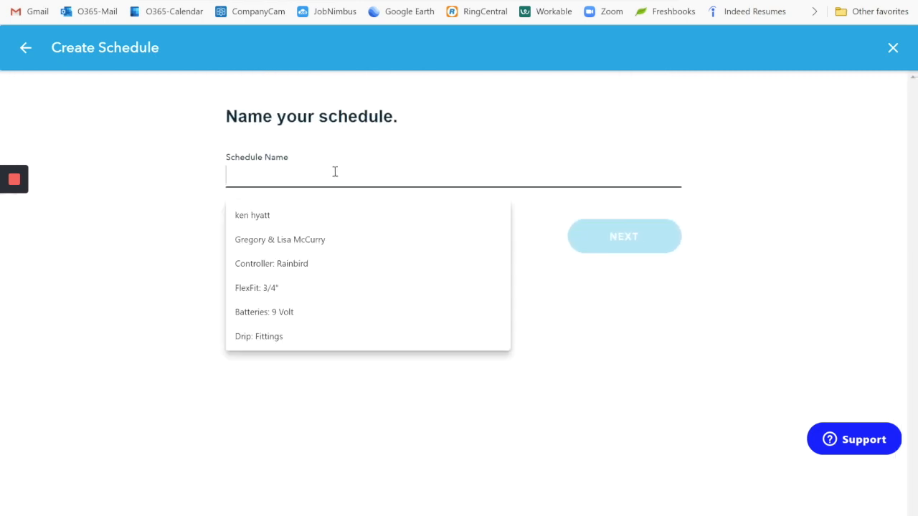
pyautogui.write('Practice')
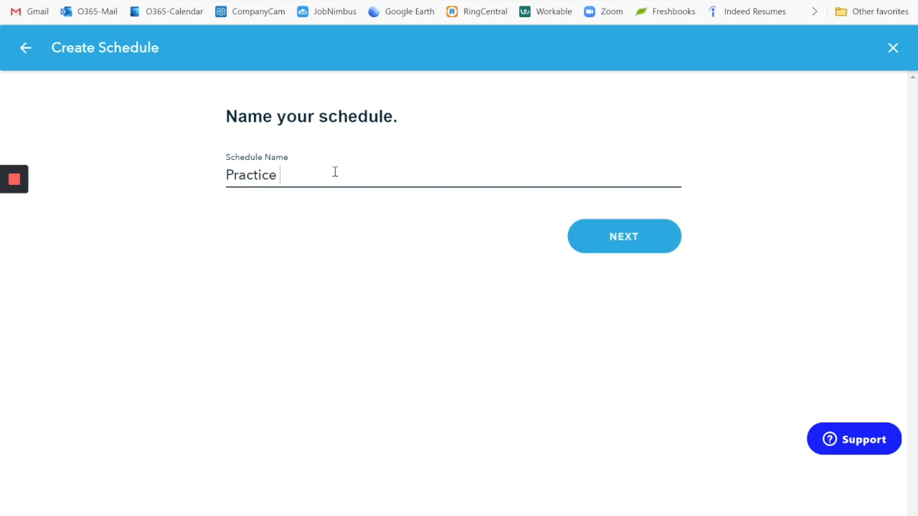
pyautogui.write('Schedule')
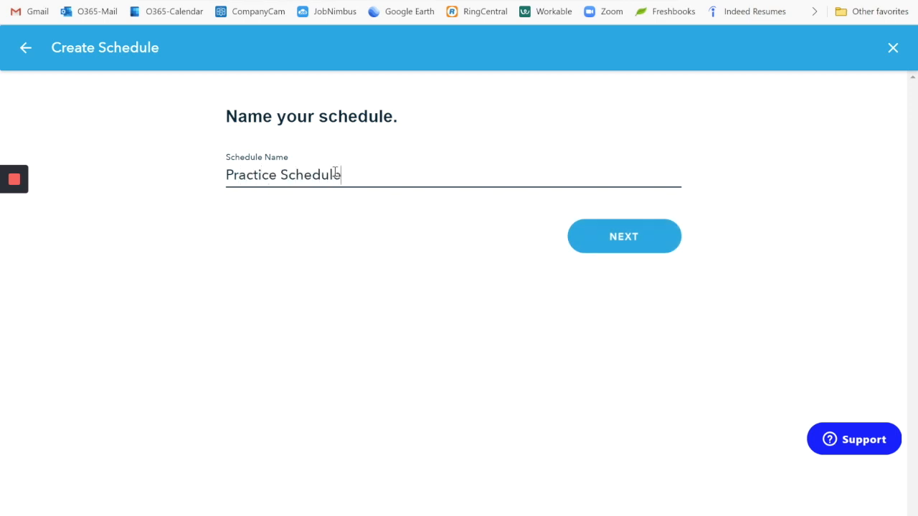
pyautogui.click(623, 236)
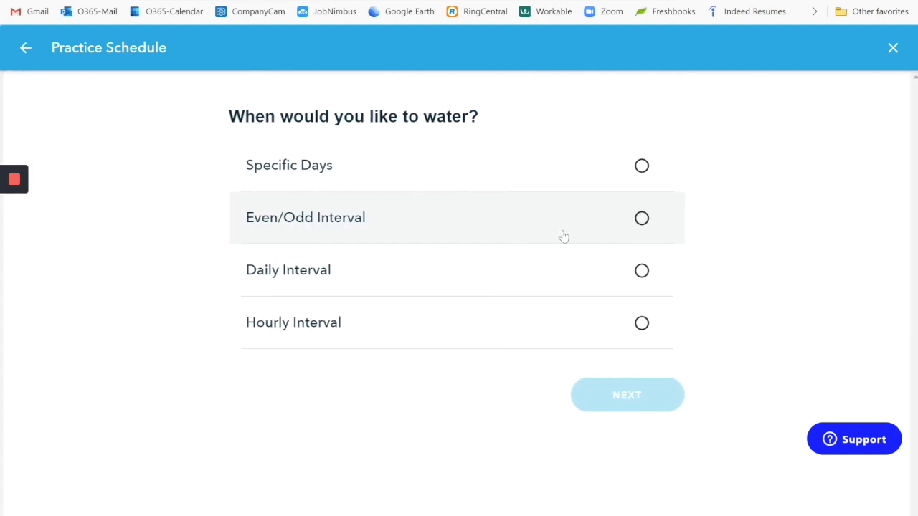
# Set the schedule to start at a specific time of 12:00 AM
pyautogui.click(641, 166)
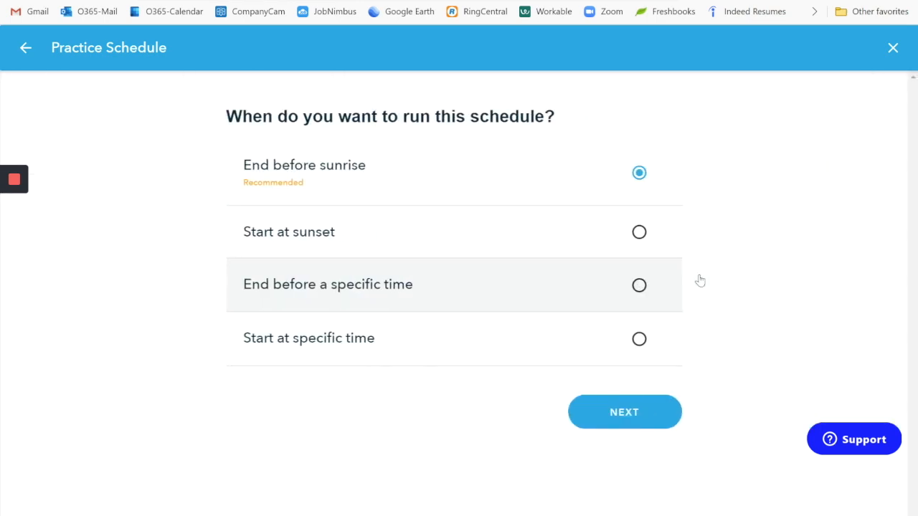
pyautogui.moveTo(638, 338)
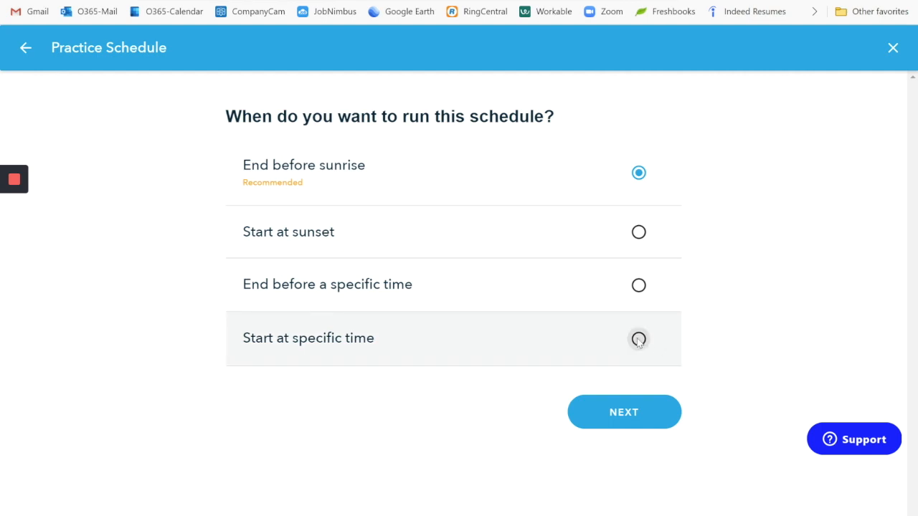
pyautogui.click(638, 338)
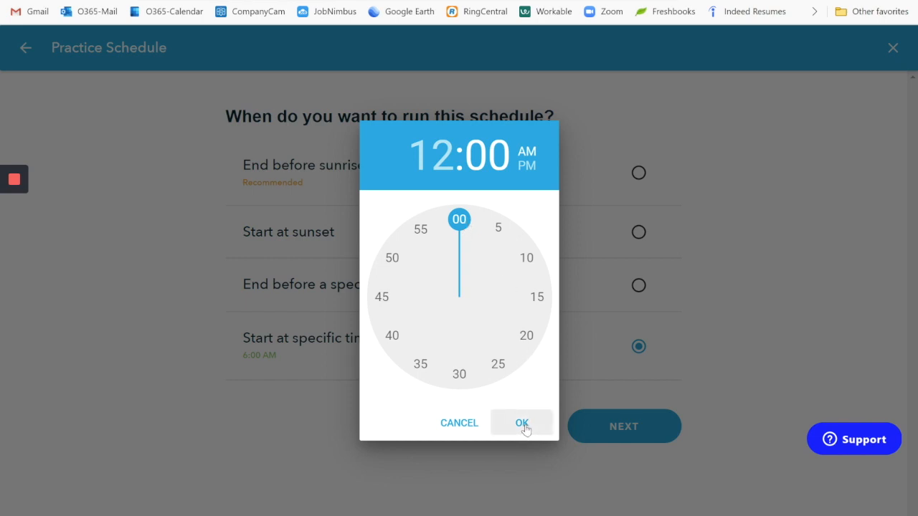
pyautogui.click(521, 422)
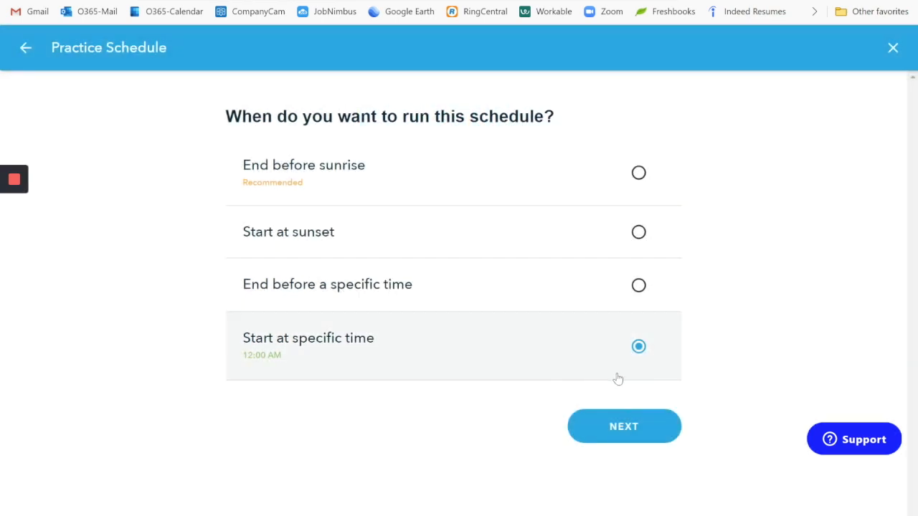
pyautogui.click(624, 425)
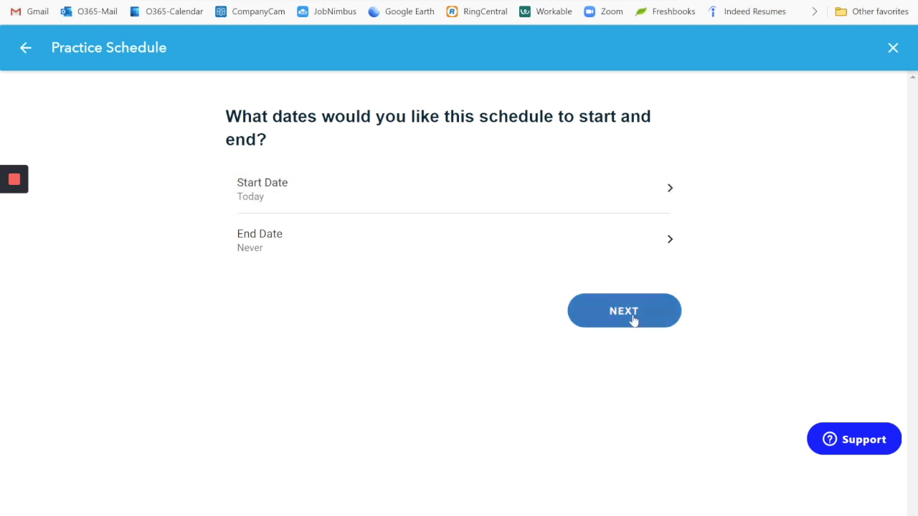
# Accept the Today start and Never end dates and keep Smart Cycle on
pyautogui.click(623, 311)
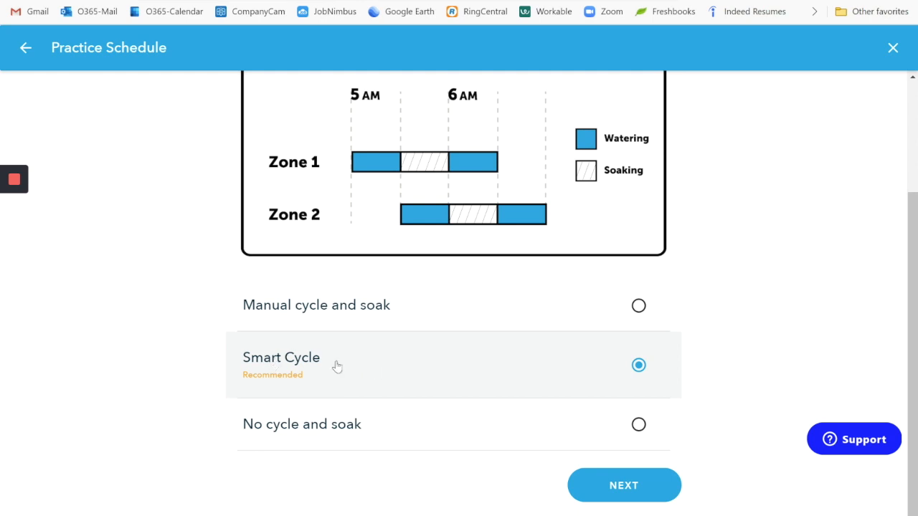
pyautogui.moveTo(311, 350)
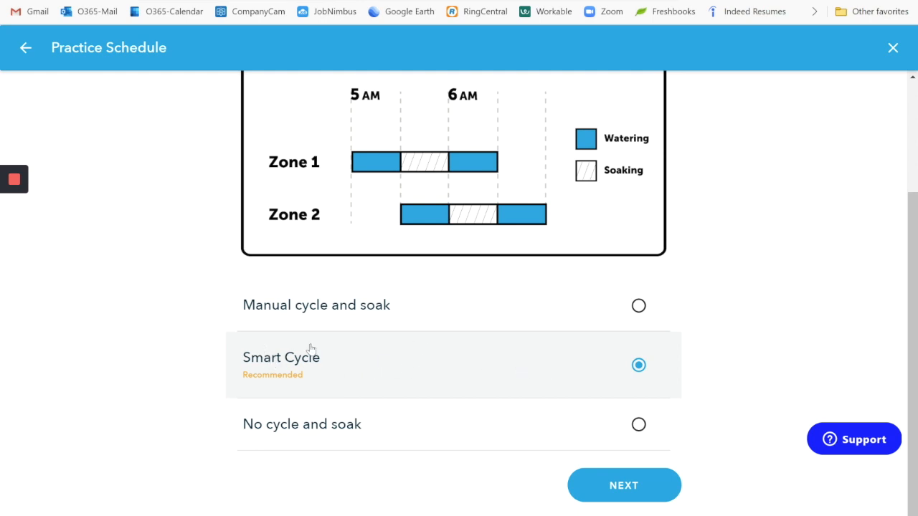
pyautogui.moveTo(388, 369)
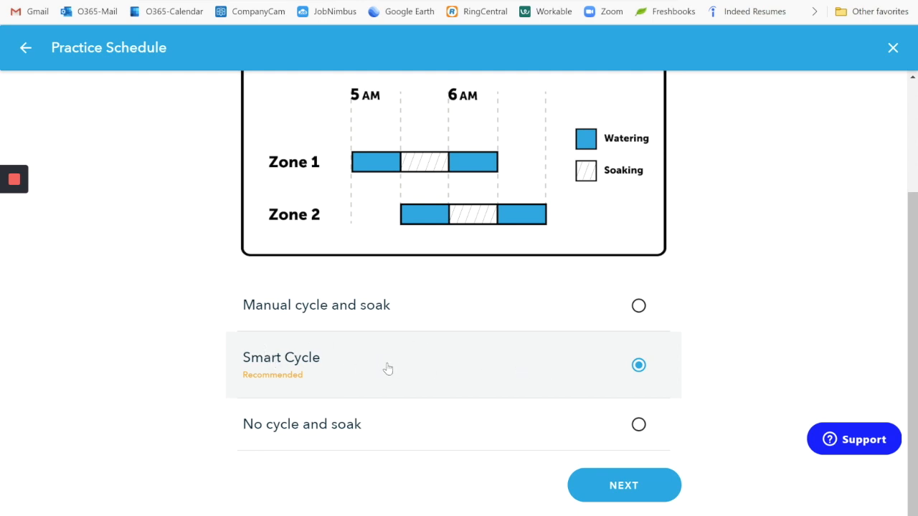
pyautogui.moveTo(600, 433)
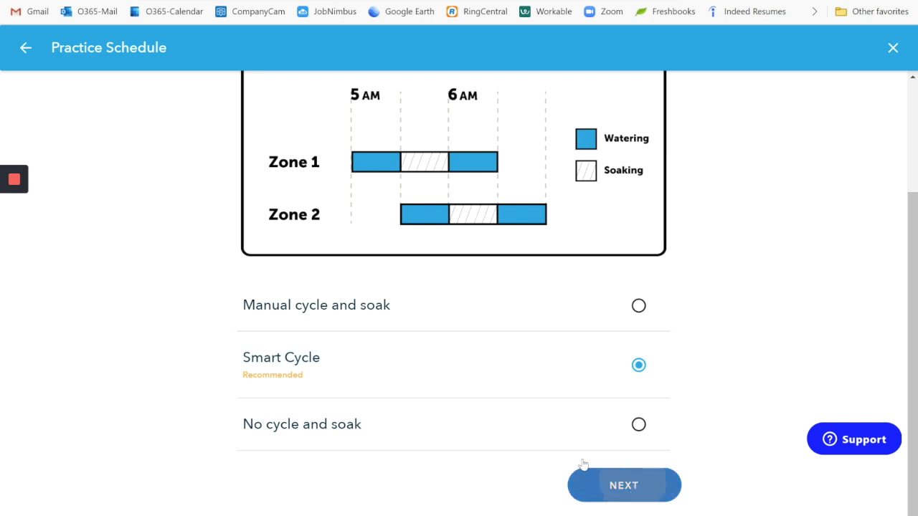
pyautogui.click(623, 485)
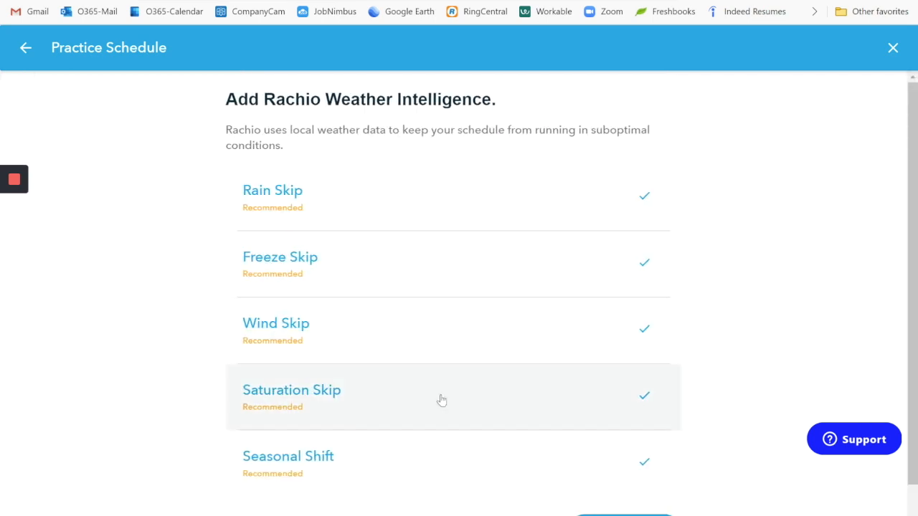
pyautogui.moveTo(349, 207)
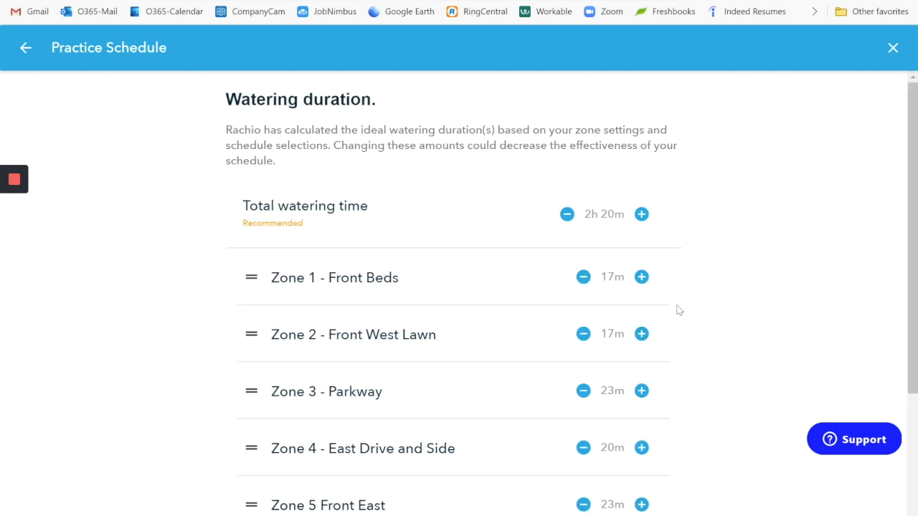
pyautogui.moveTo(641, 277)
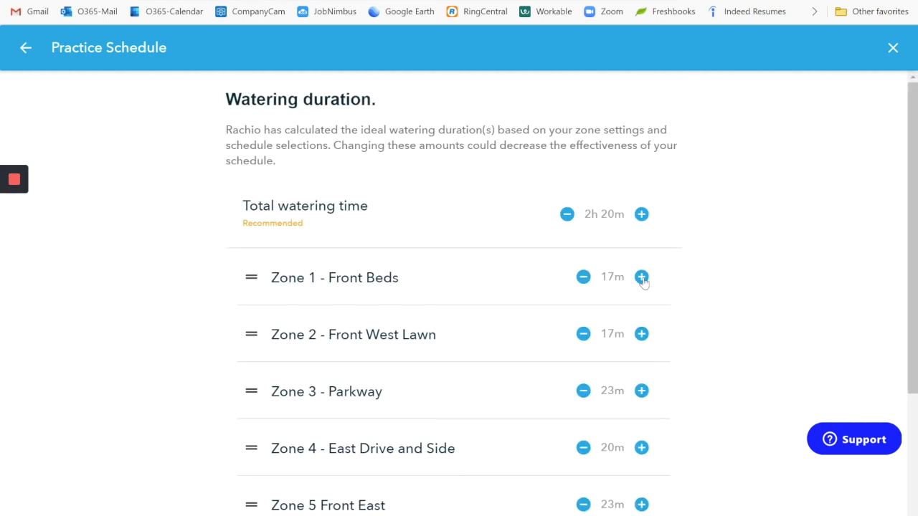
pyautogui.moveTo(353, 282)
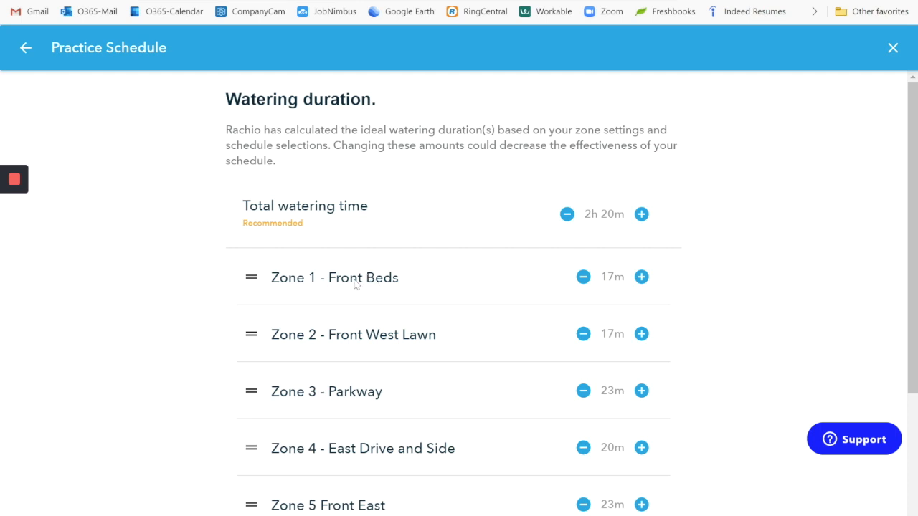
pyautogui.moveTo(641, 277)
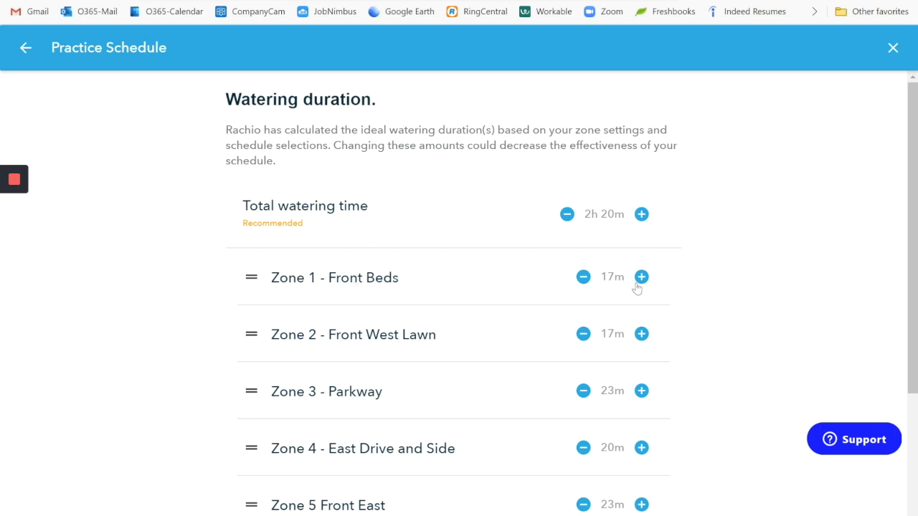
pyautogui.moveTo(641, 278)
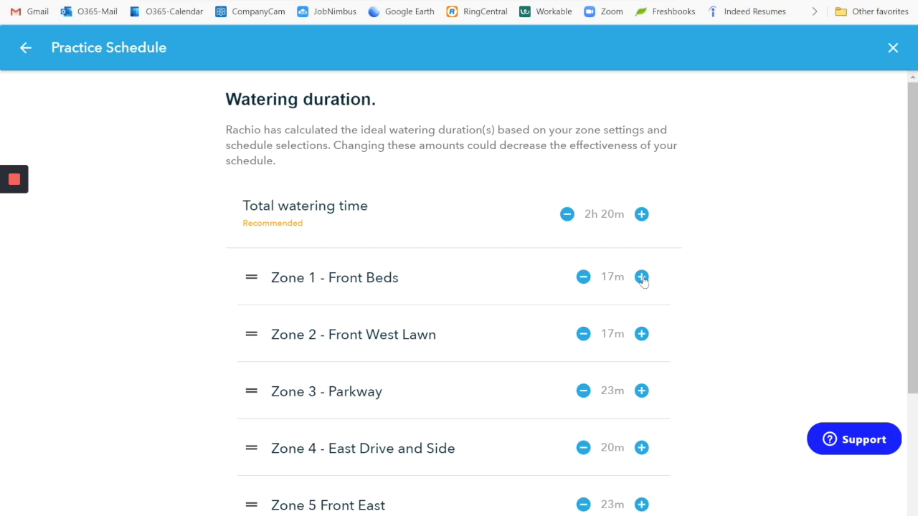
# Increase Zone 1 - Front Beds watering from 17 to 30 minutes
pyautogui.click(641, 277)
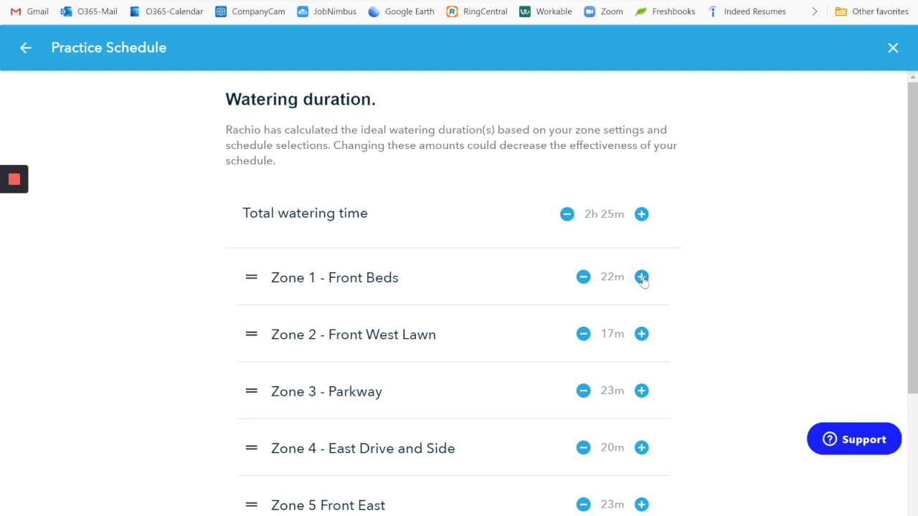
pyautogui.click(641, 277)
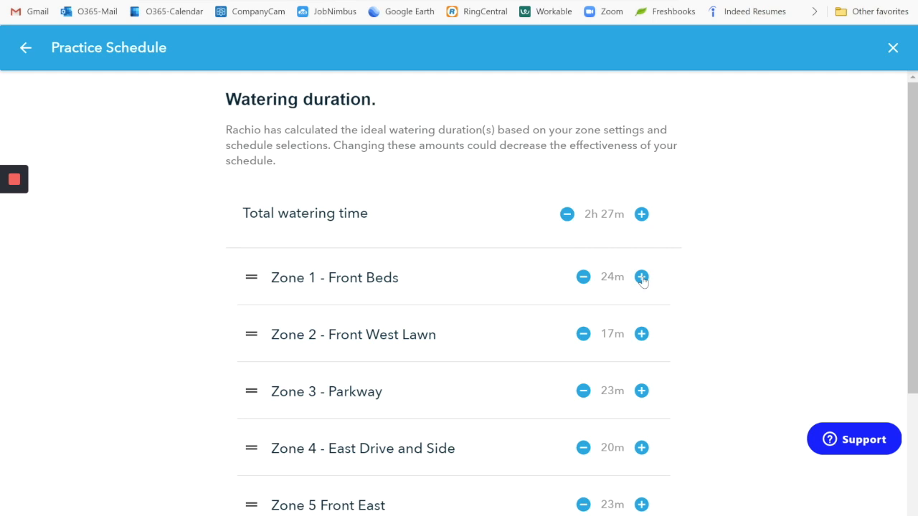
pyautogui.click(641, 278)
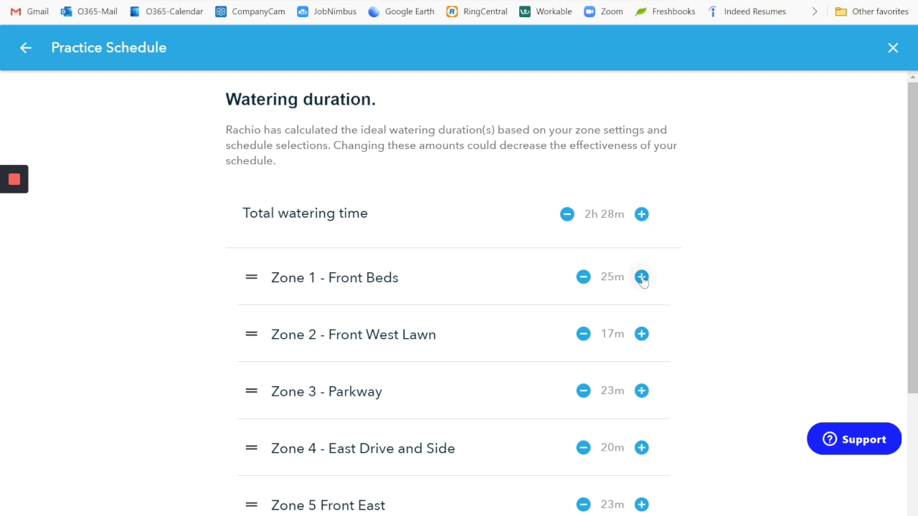
pyautogui.click(641, 277)
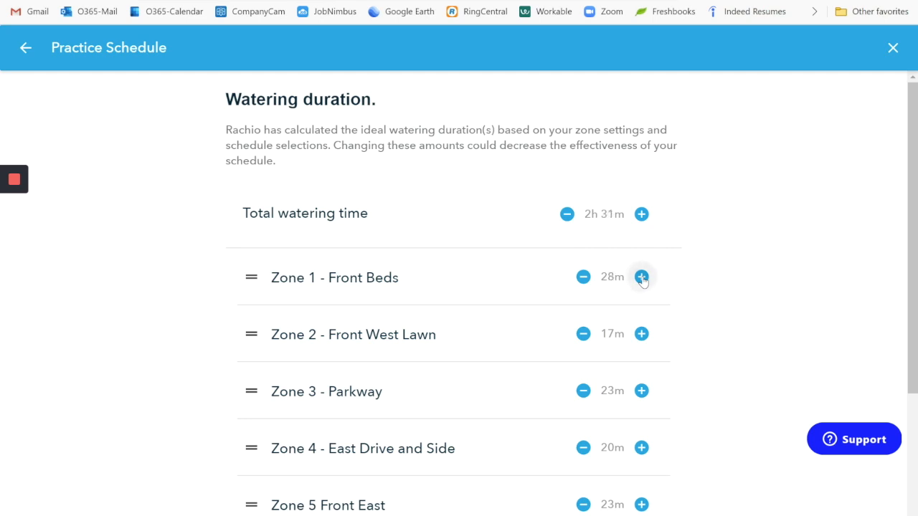
pyautogui.click(641, 277)
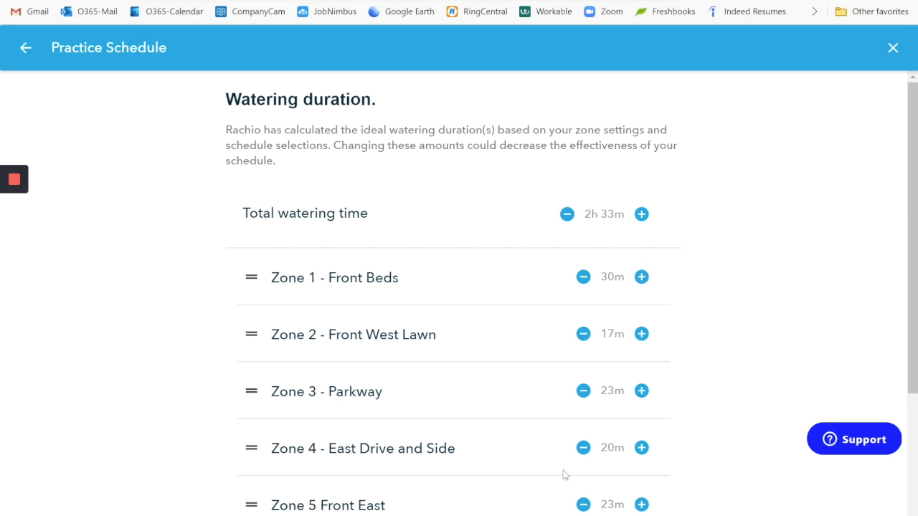
pyautogui.moveTo(598, 262)
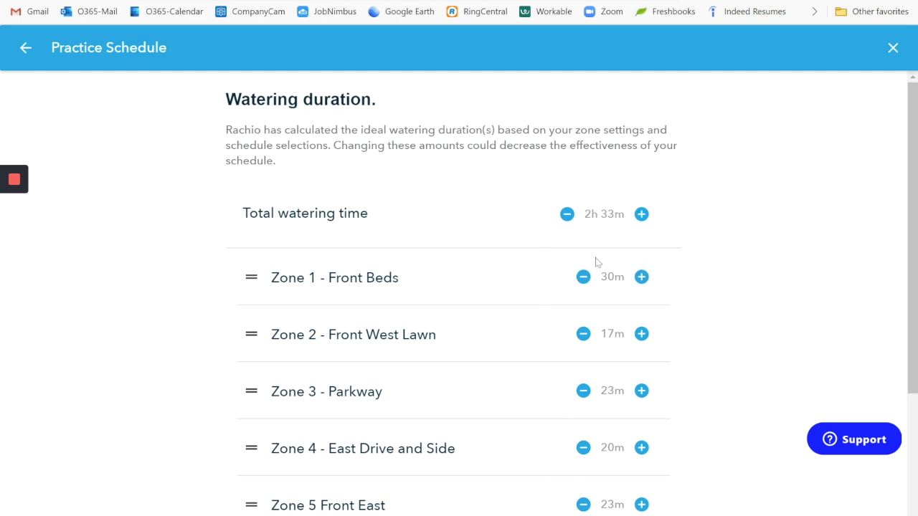
pyautogui.moveTo(685, 294)
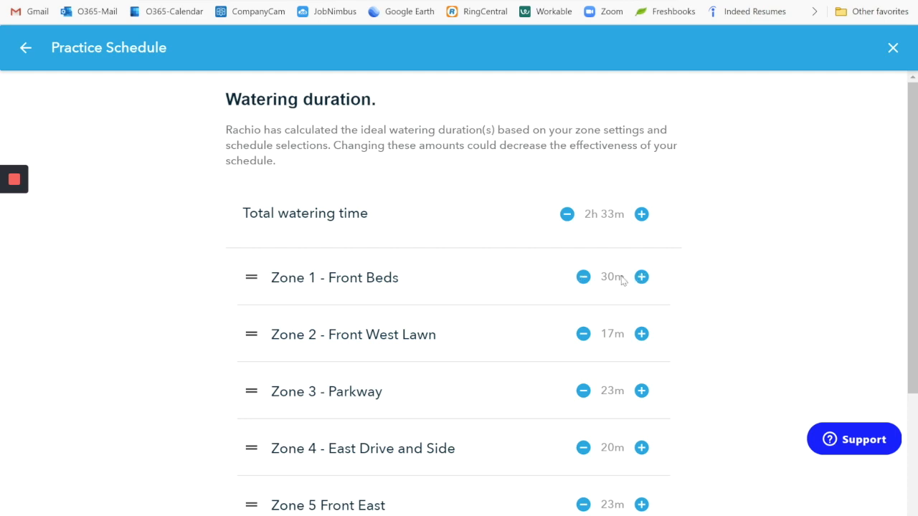
pyautogui.moveTo(594, 329)
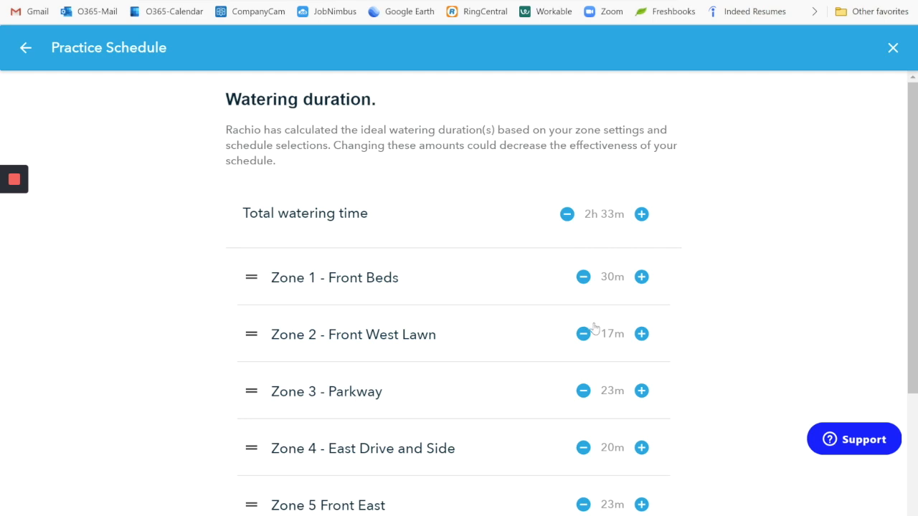
pyautogui.moveTo(617, 343)
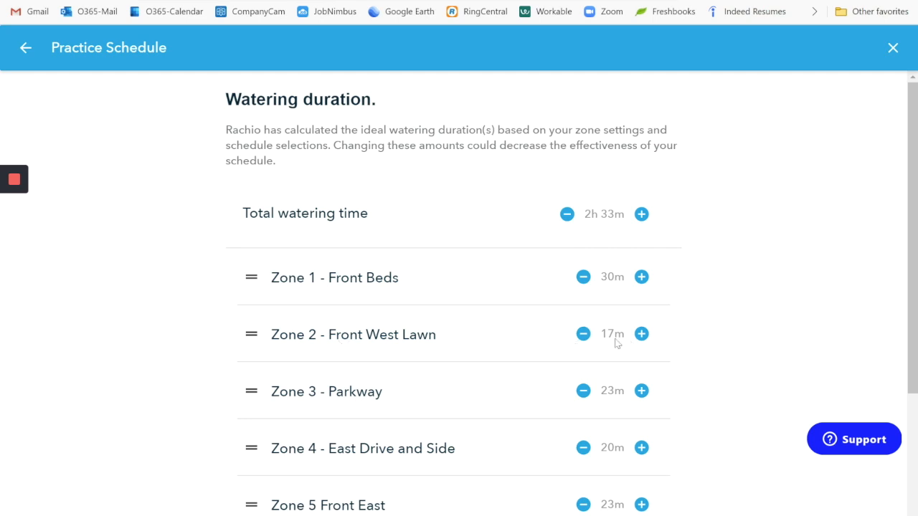
# Increase Zone 2 - Front West Lawn watering to 1h 0m, making the total 3h 16m
pyautogui.click(641, 333)
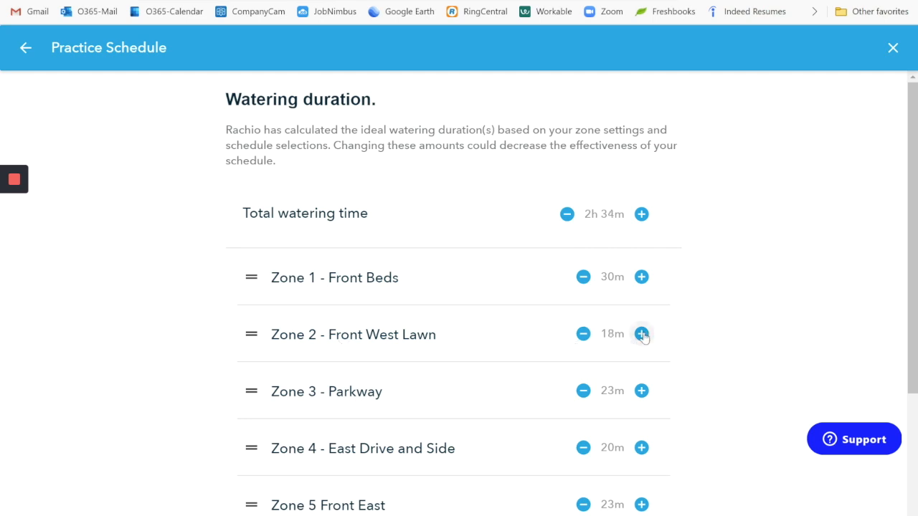
pyautogui.click(641, 333)
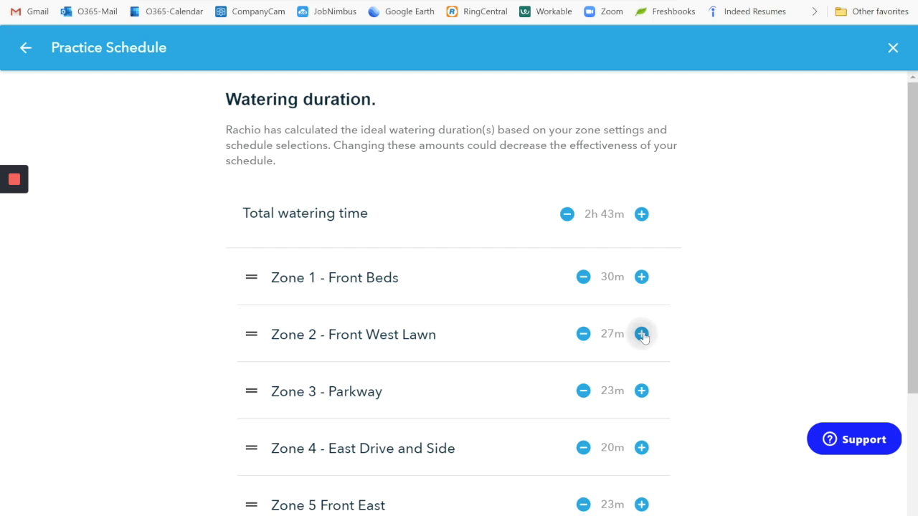
pyautogui.click(641, 333)
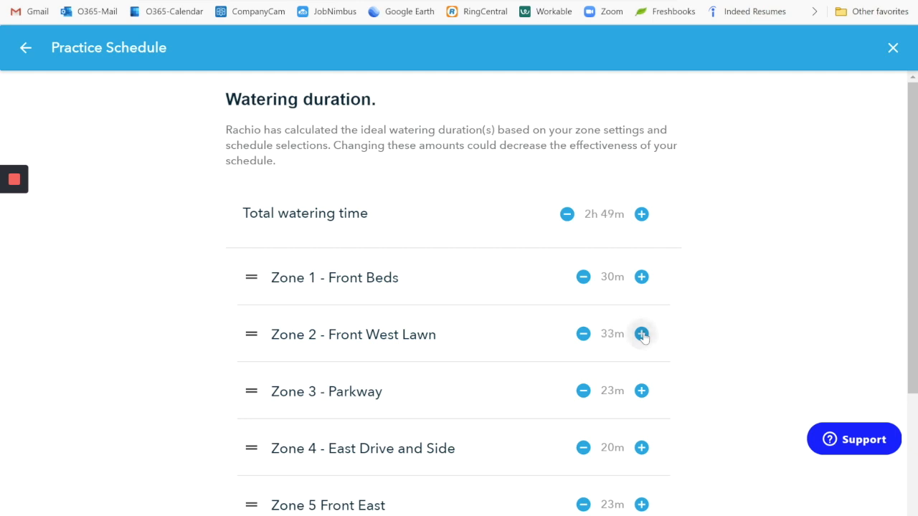
pyautogui.click(641, 334)
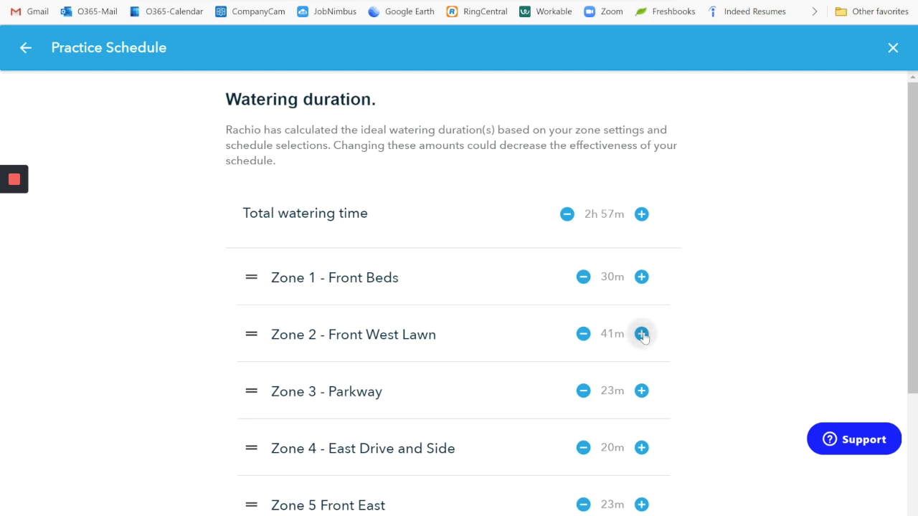
pyautogui.click(641, 334)
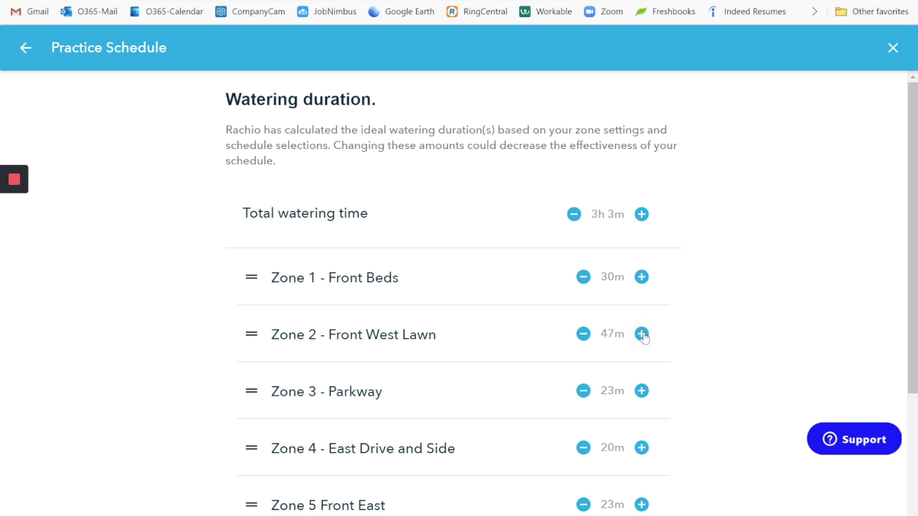
pyautogui.click(641, 334)
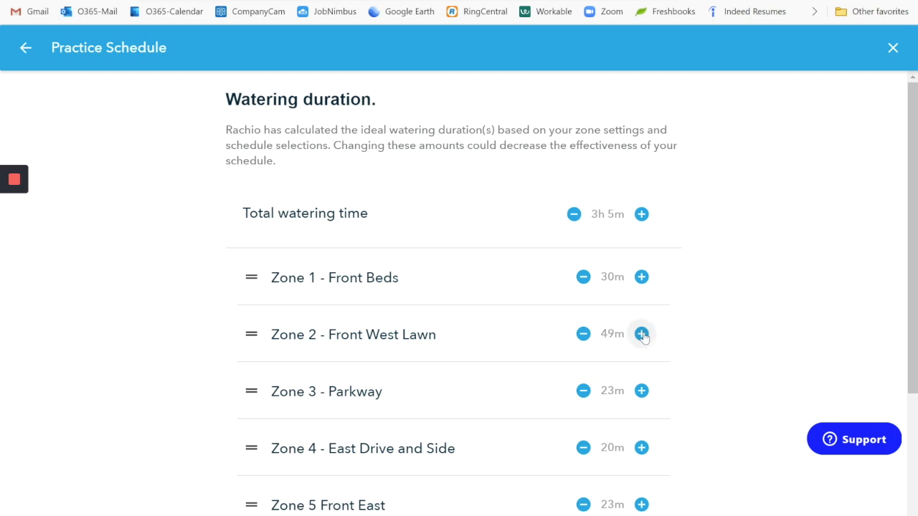
pyautogui.click(641, 334)
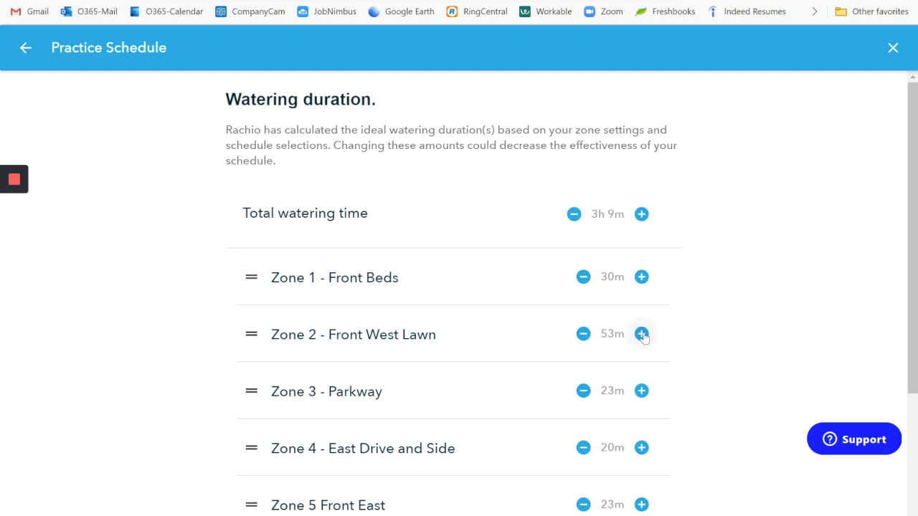
pyautogui.click(641, 335)
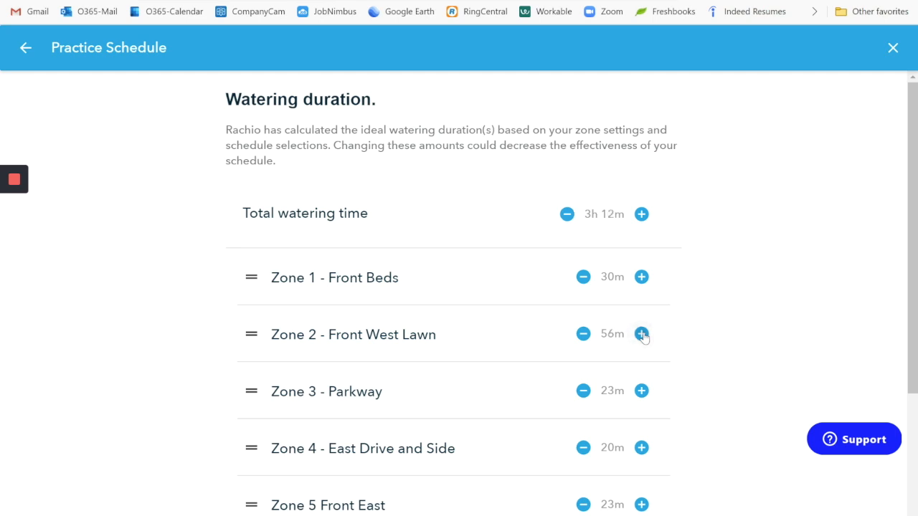
pyautogui.click(641, 333)
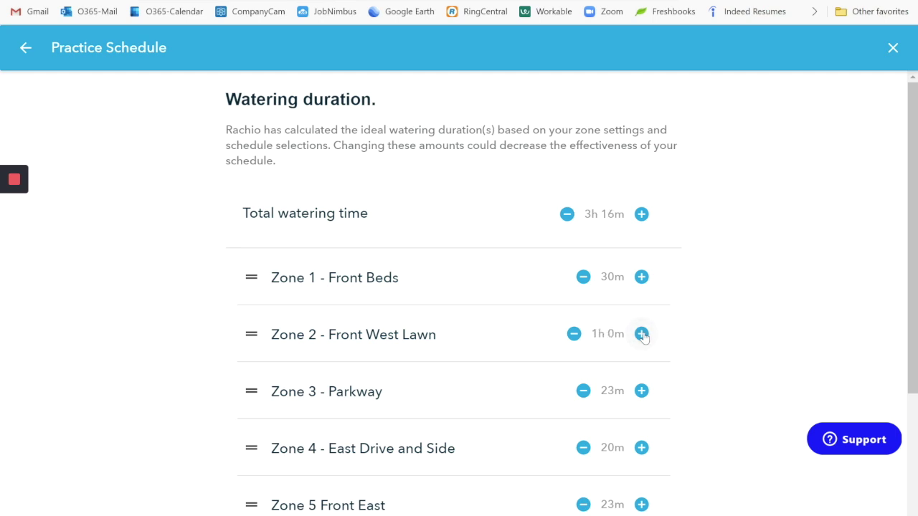
pyautogui.moveTo(620, 278)
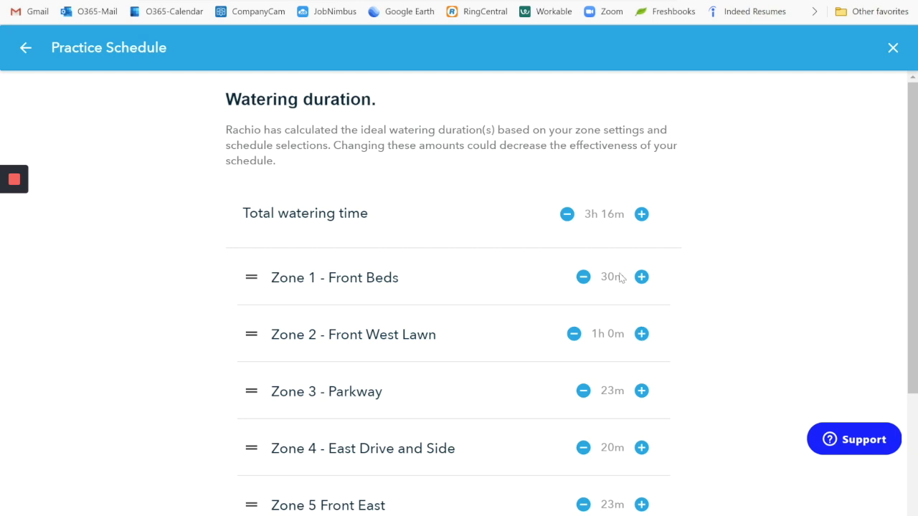
pyautogui.moveTo(610, 339)
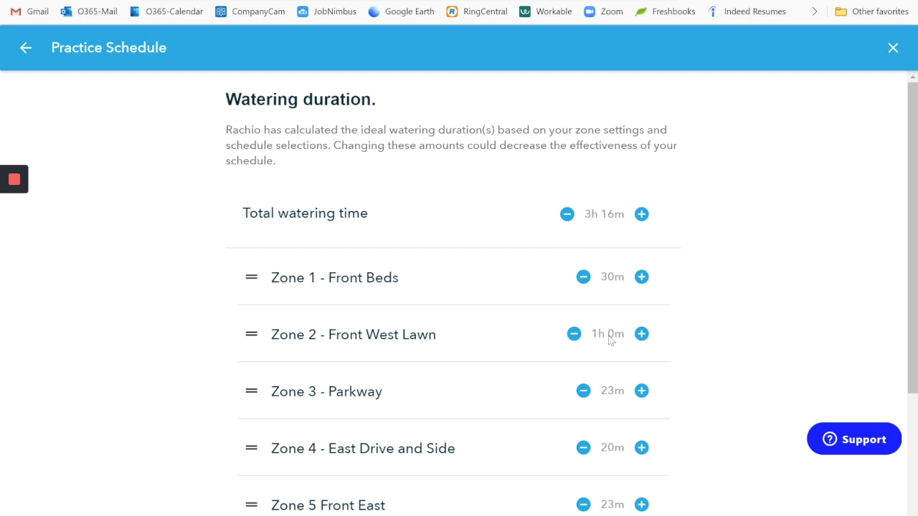
pyautogui.moveTo(601, 342)
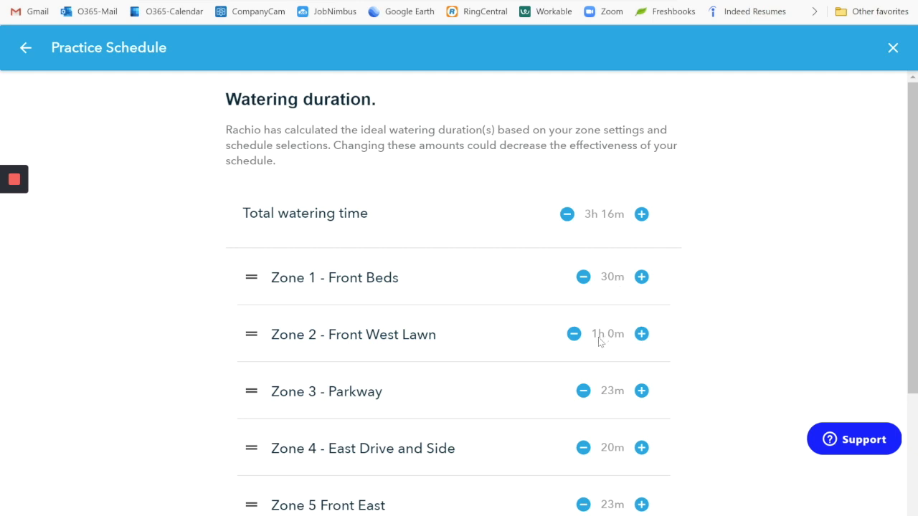
pyautogui.moveTo(573, 334)
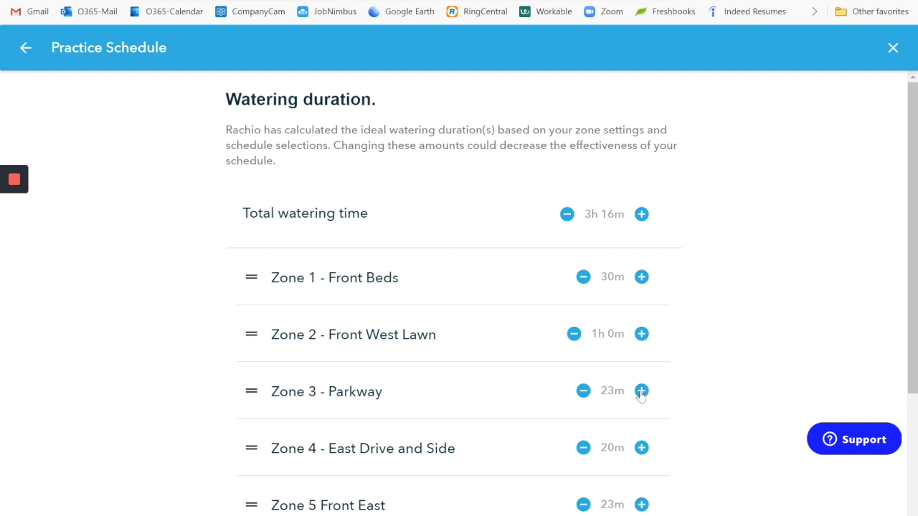
pyautogui.moveTo(642, 311)
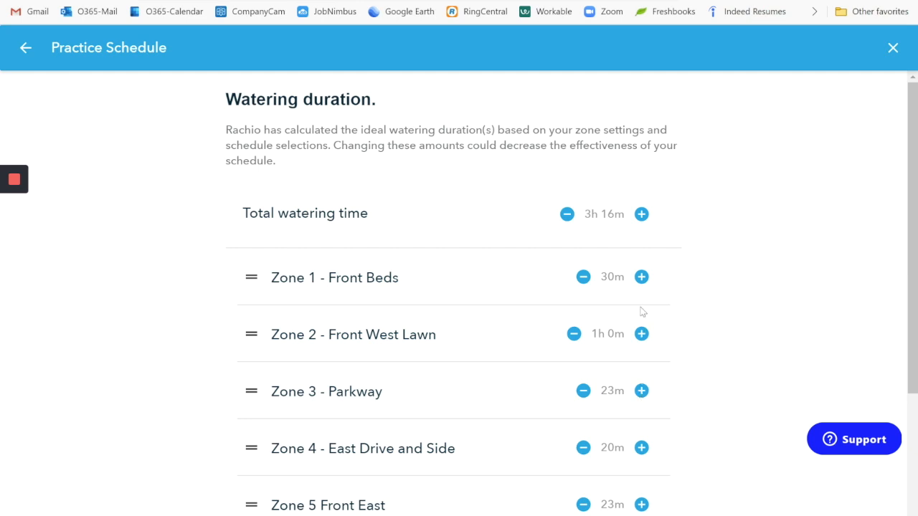
pyautogui.moveTo(598, 286)
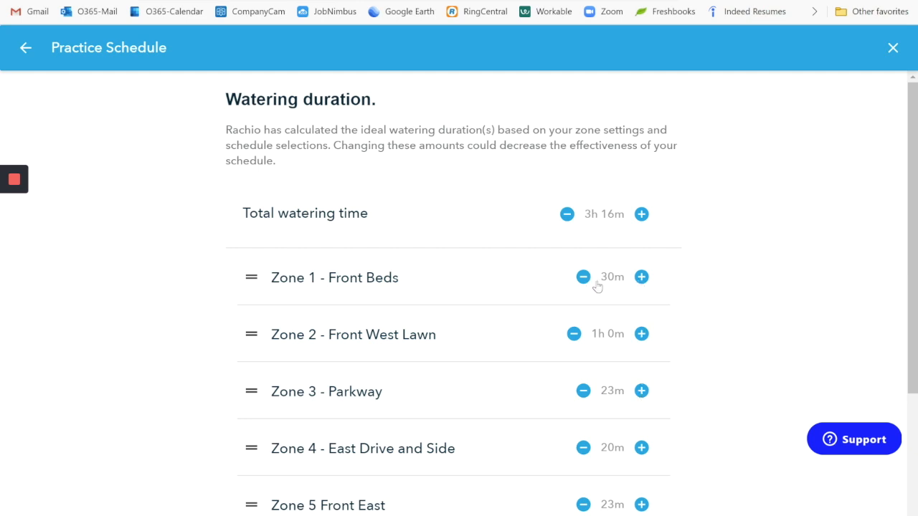
# Reduce Zone 3 - Parkway from 23m to 20m, dropping the total to 3h 13m
pyautogui.click(583, 391)
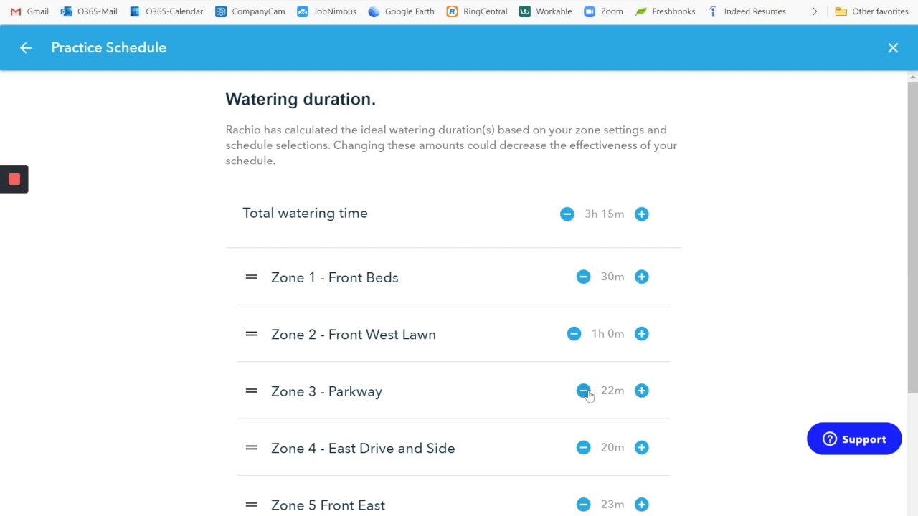
pyautogui.click(582, 391)
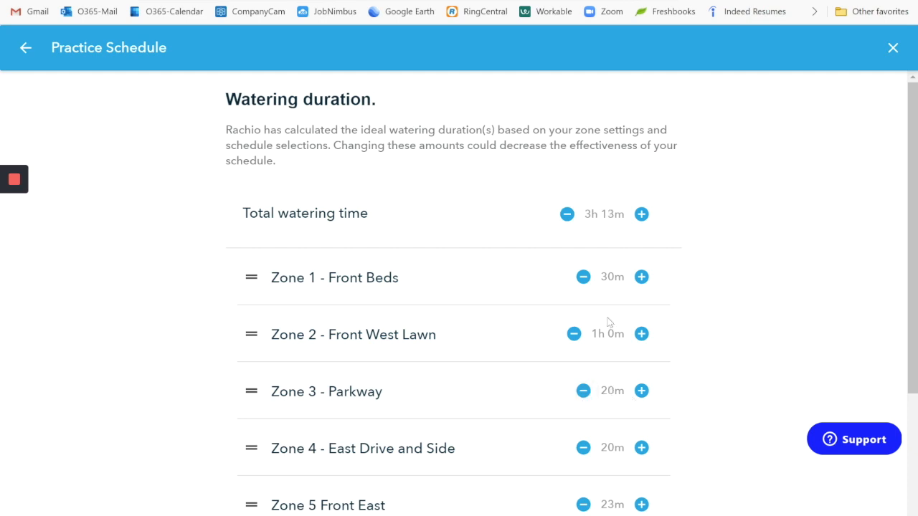
pyautogui.click(583, 447)
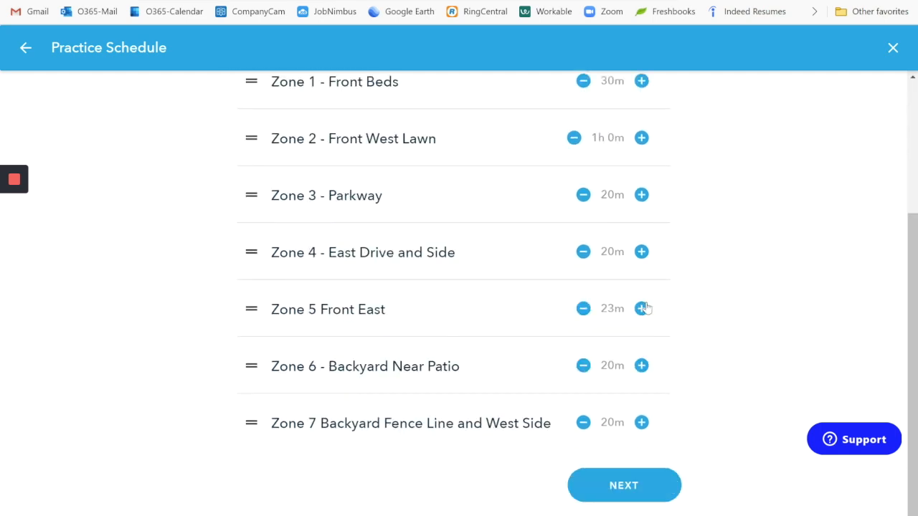
# Increase Zone 5 Front East to 30m and Zone 6 - Backyard Near Patio to 1h 0m
pyautogui.click(641, 308)
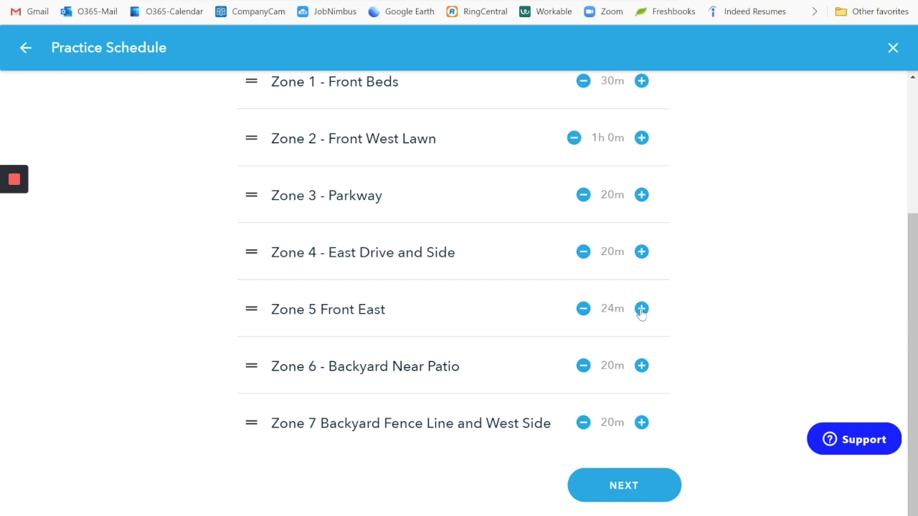
pyautogui.click(641, 309)
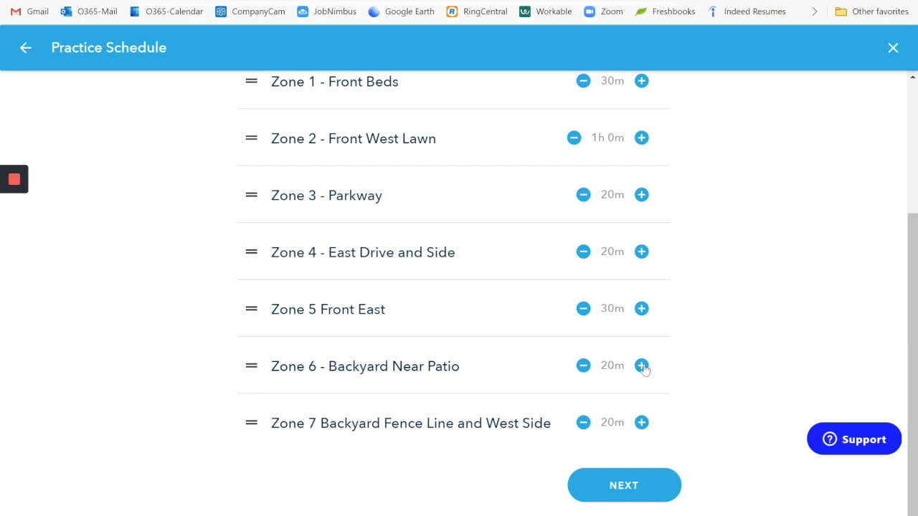
pyautogui.click(641, 366)
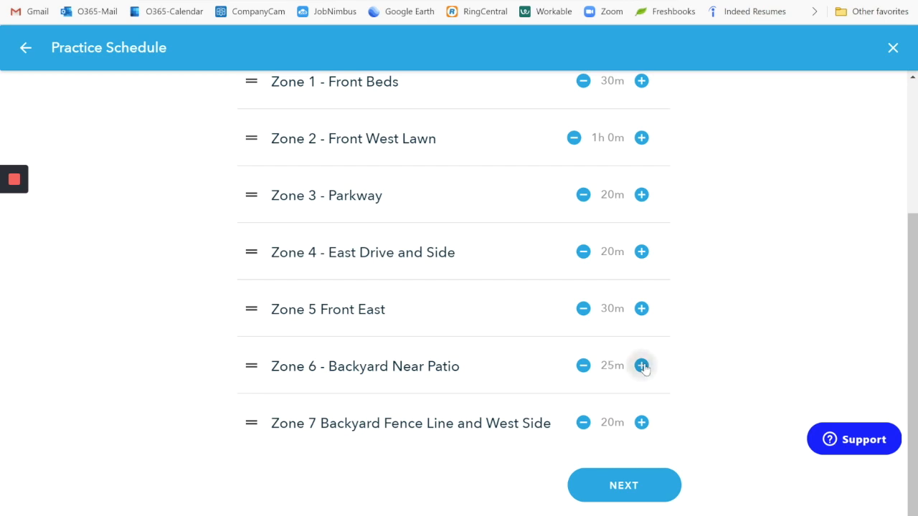
pyautogui.click(641, 365)
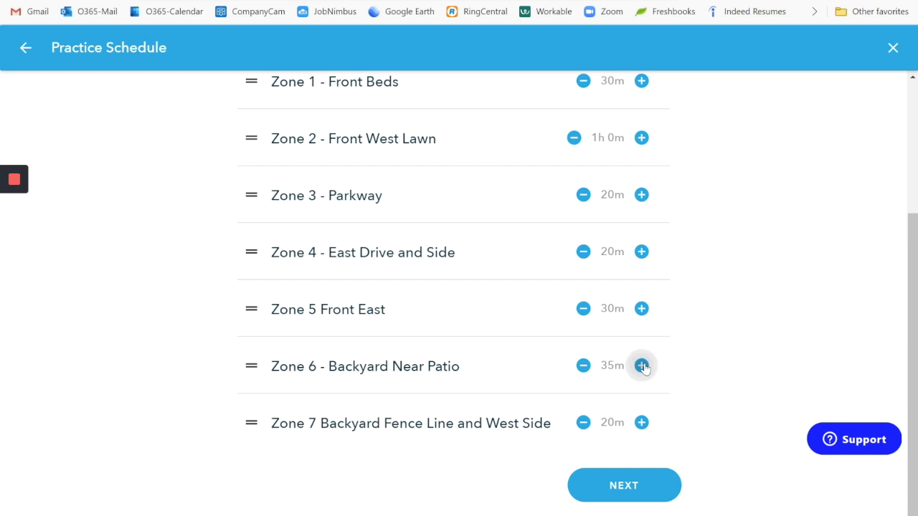
pyautogui.click(641, 366)
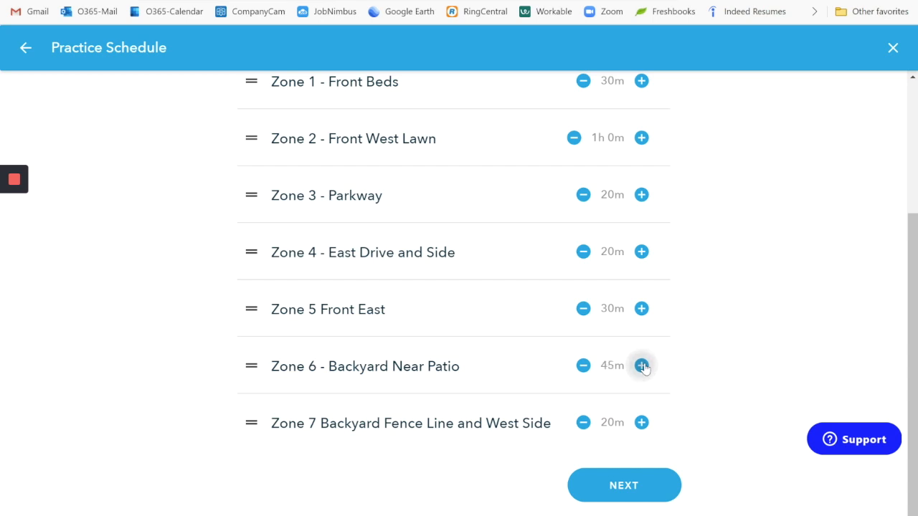
pyautogui.click(641, 366)
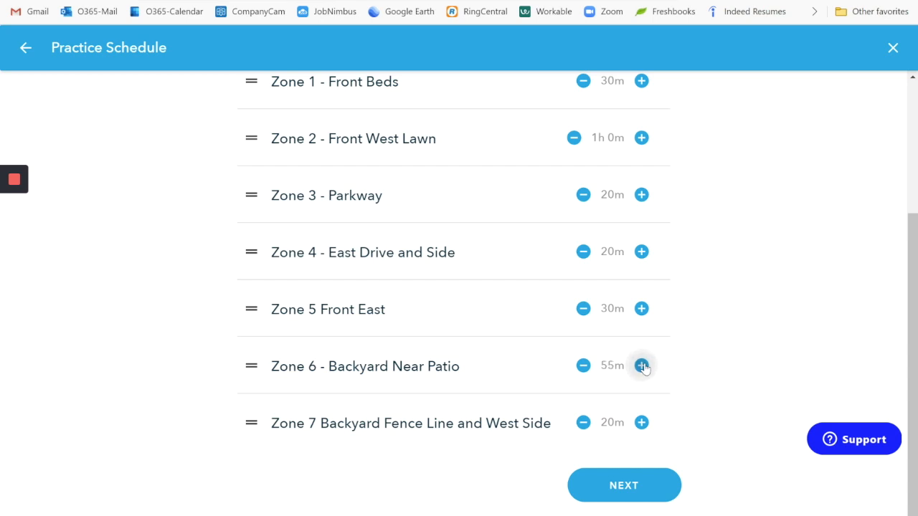
pyautogui.click(641, 366)
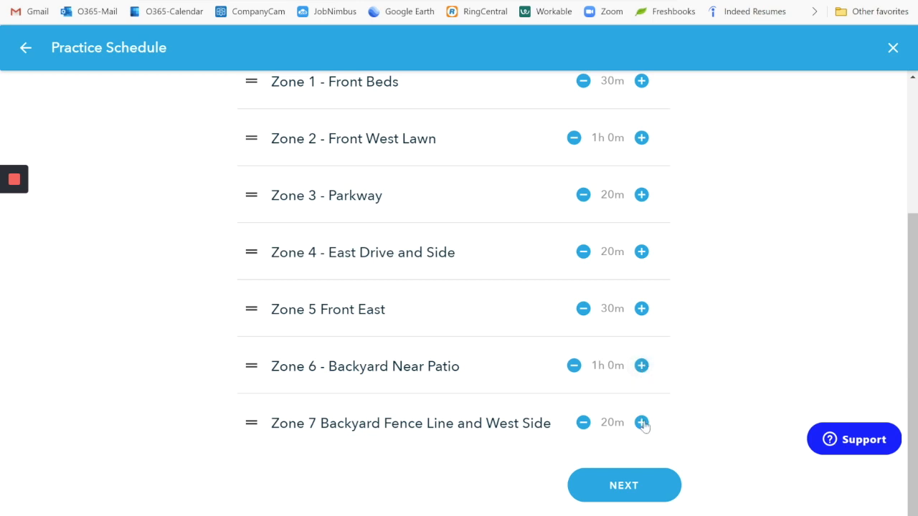
pyautogui.moveTo(461, 435)
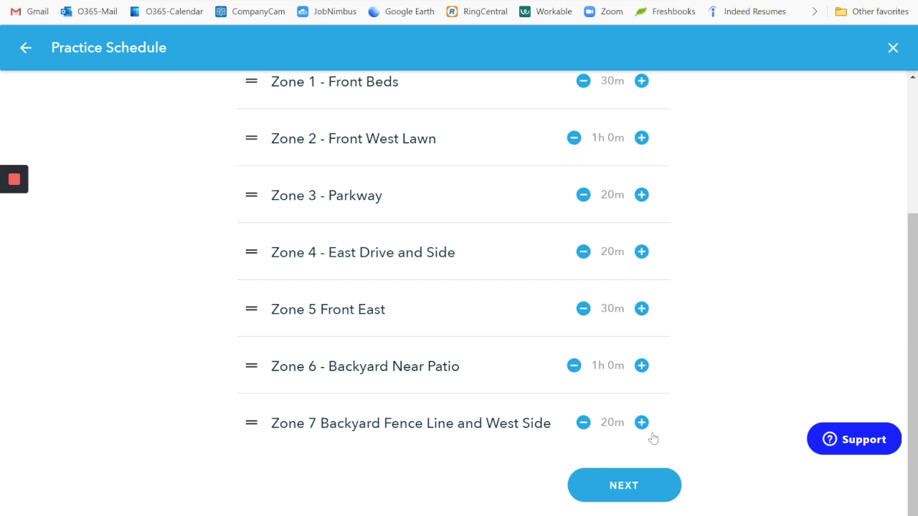
# Scroll through the zone list to confirm total watering time reads 4h 0m
pyautogui.scroll(3)
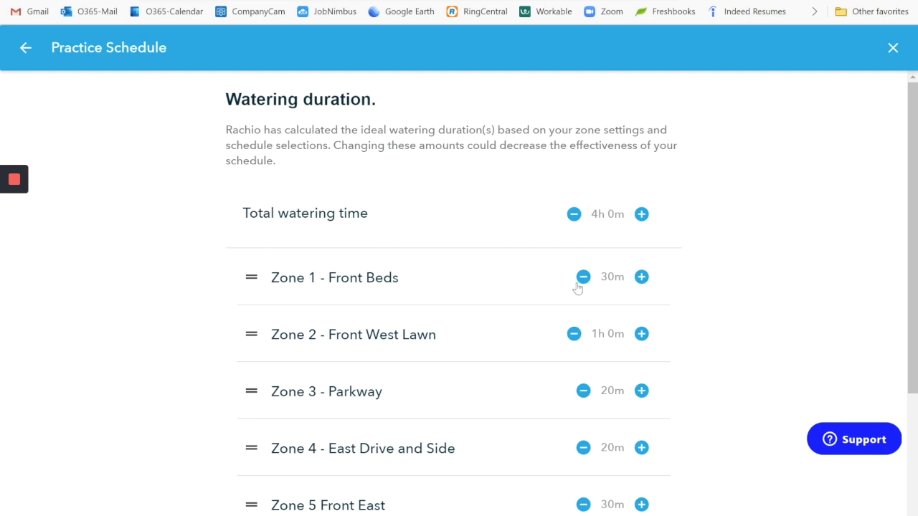
pyautogui.moveTo(573, 333)
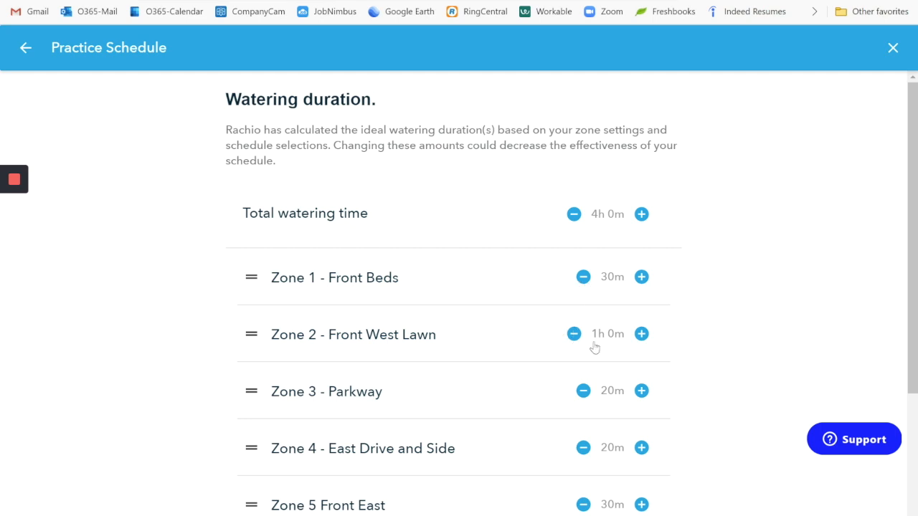
pyautogui.moveTo(640, 333)
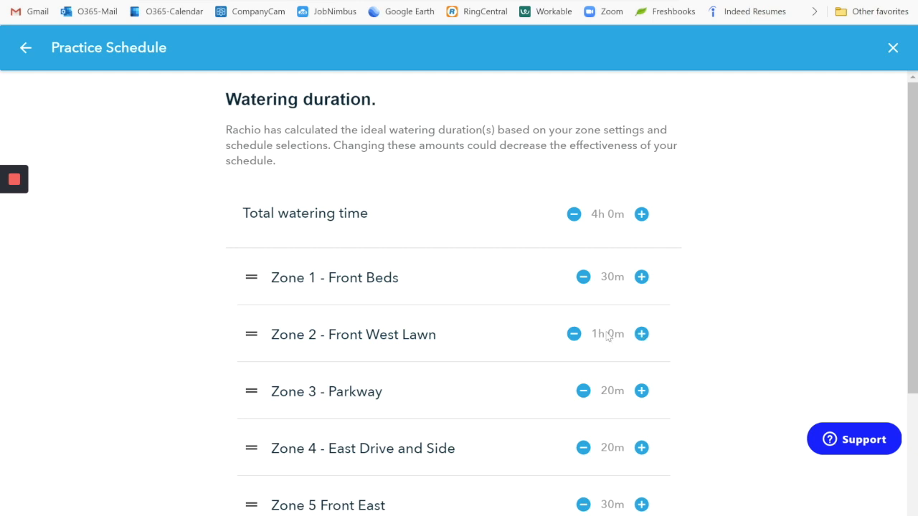
pyautogui.scroll(-3)
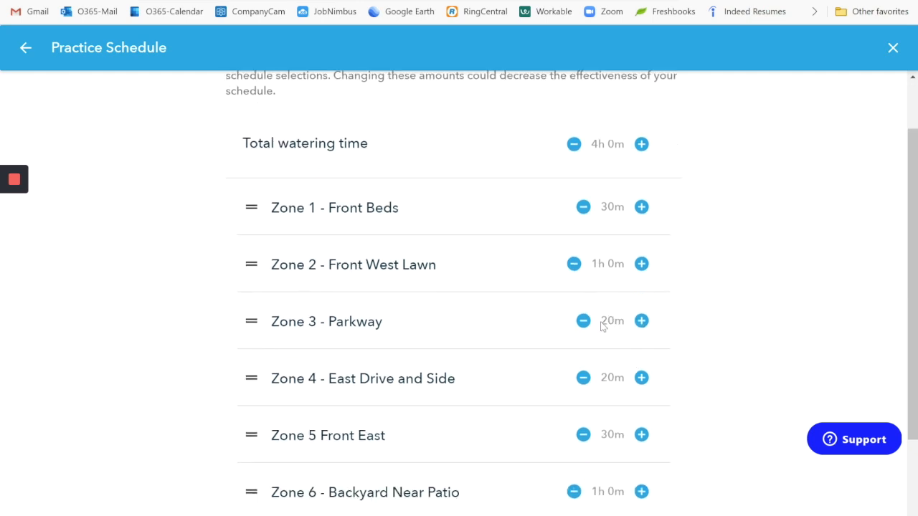
pyautogui.scroll(-3)
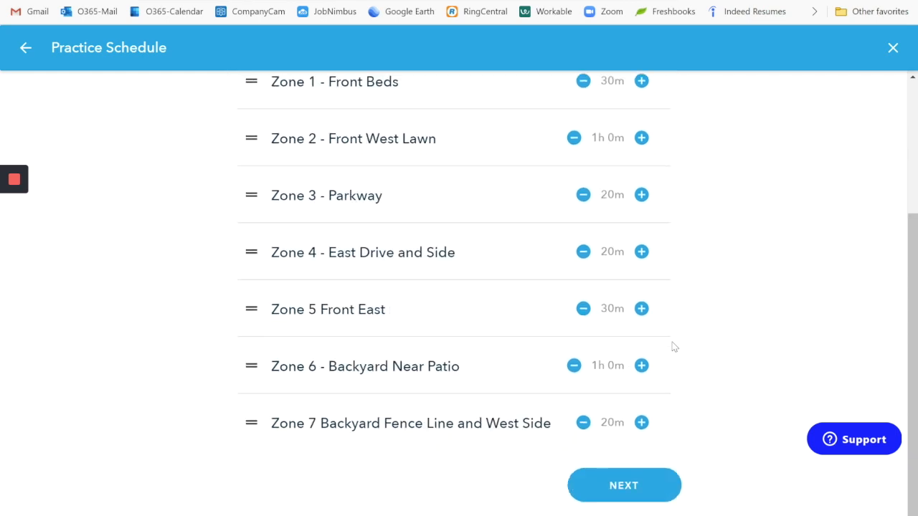
pyautogui.scroll(3)
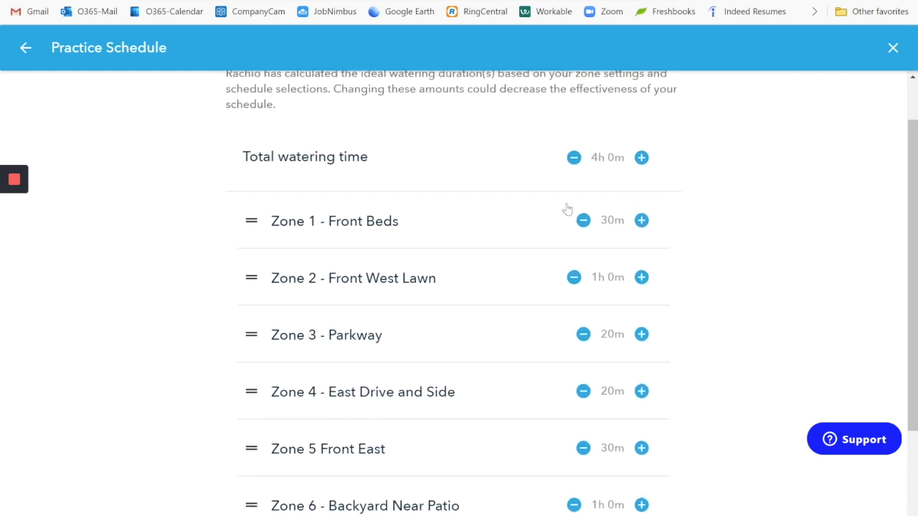
pyautogui.moveTo(572, 263)
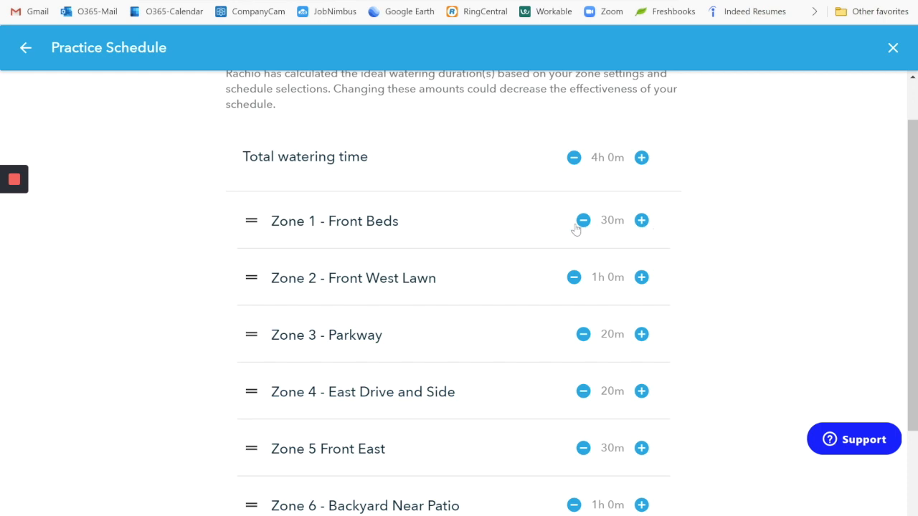
pyautogui.moveTo(584, 226)
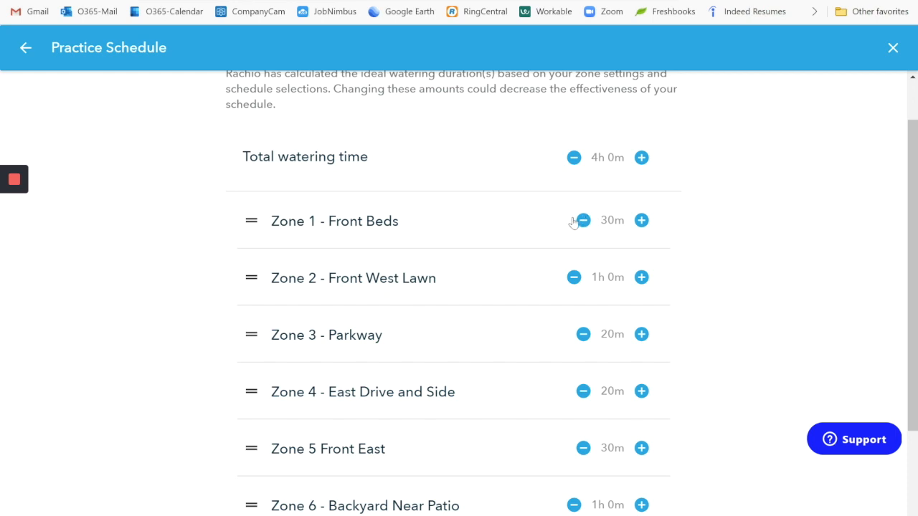
pyautogui.moveTo(595, 228)
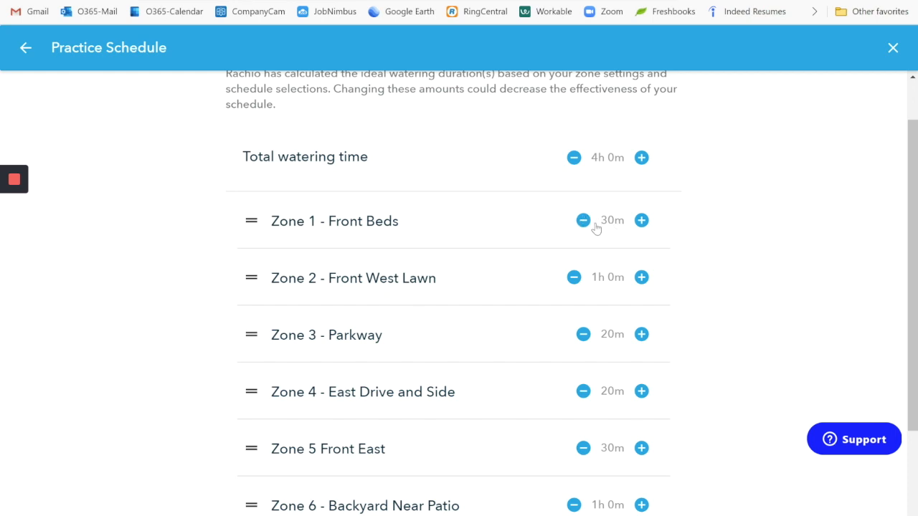
pyautogui.moveTo(600, 228)
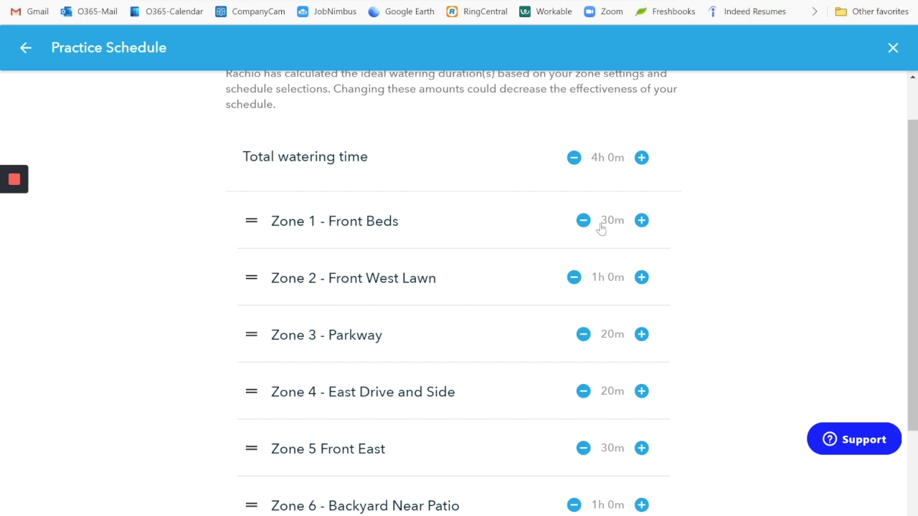
pyautogui.moveTo(608, 228)
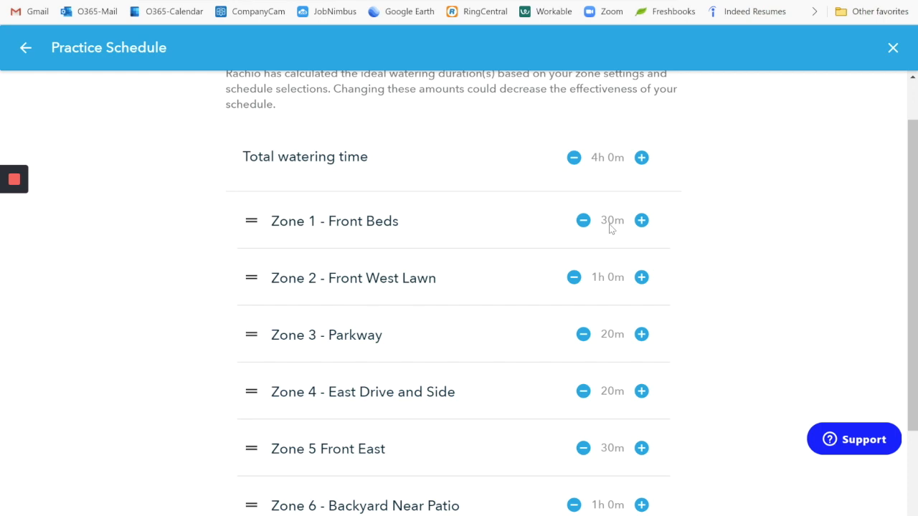
pyautogui.moveTo(599, 231)
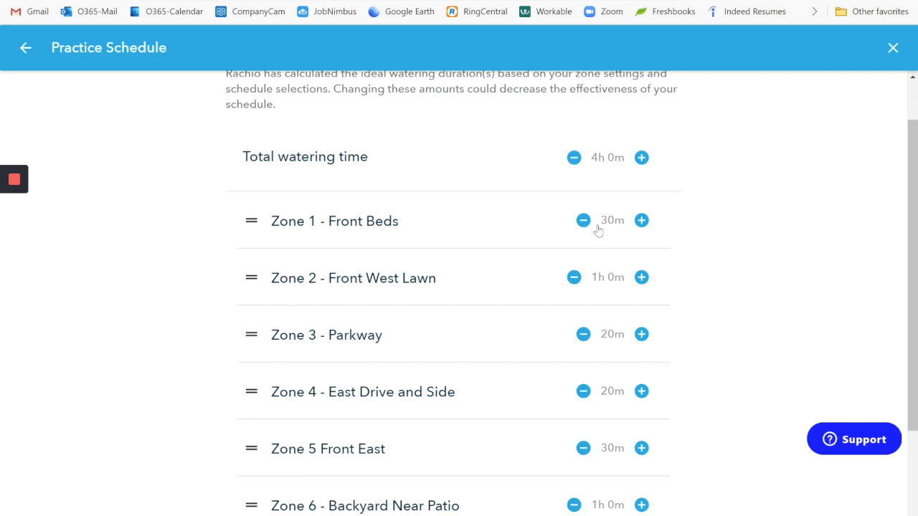
pyautogui.scroll(-3)
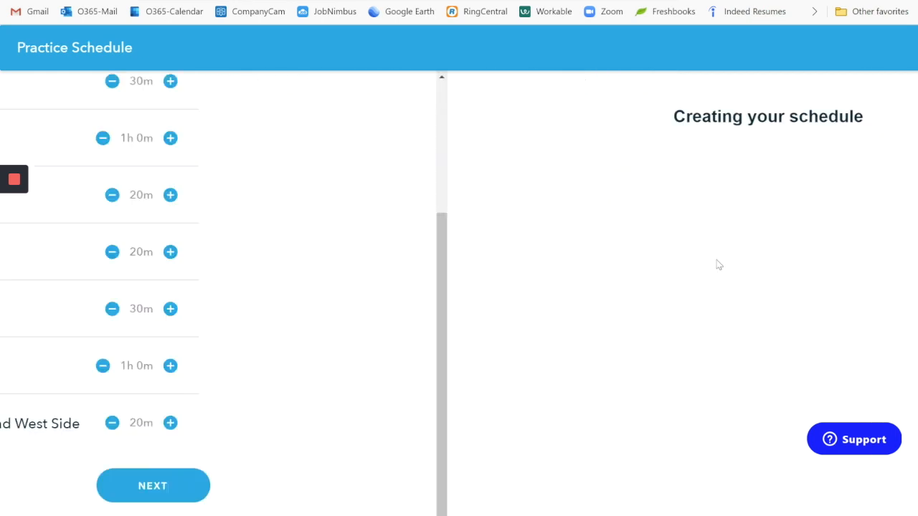
# Submit Practice Schedule and return to the schedule calendar showing the new watering days
pyautogui.click(153, 485)
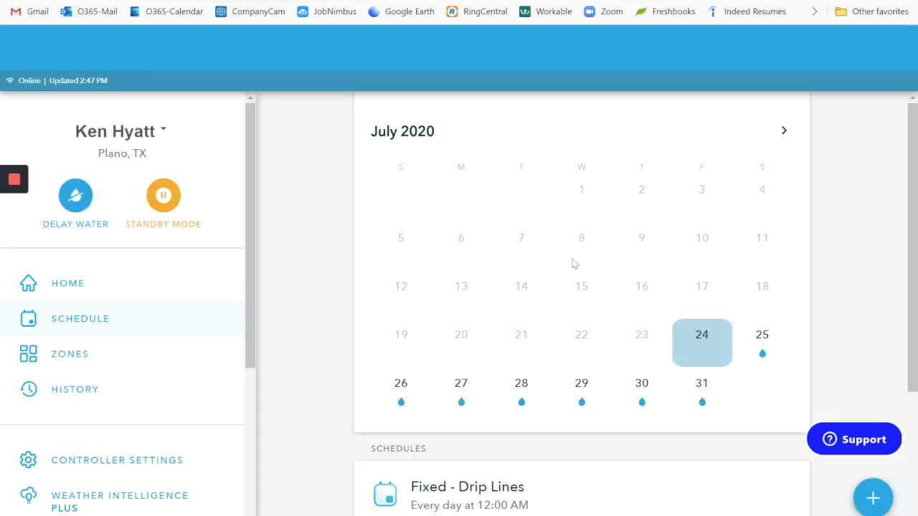
pyautogui.moveTo(301, 243)
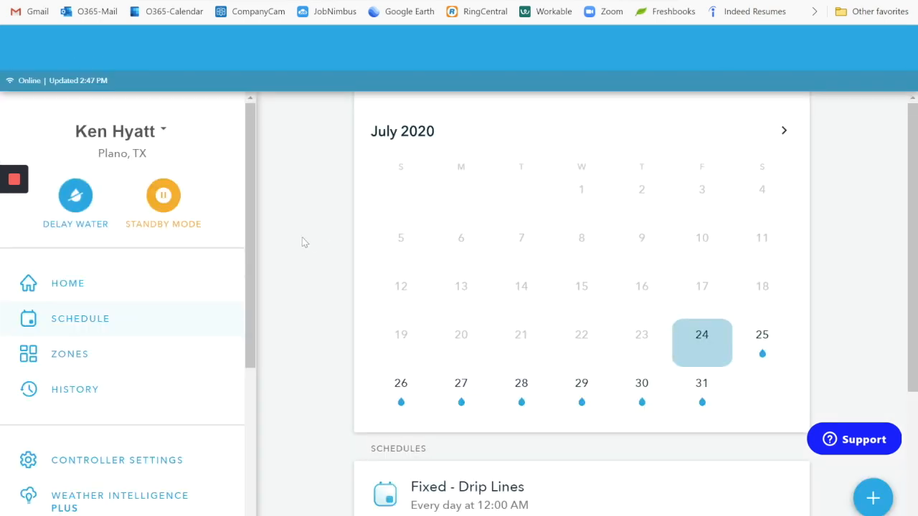